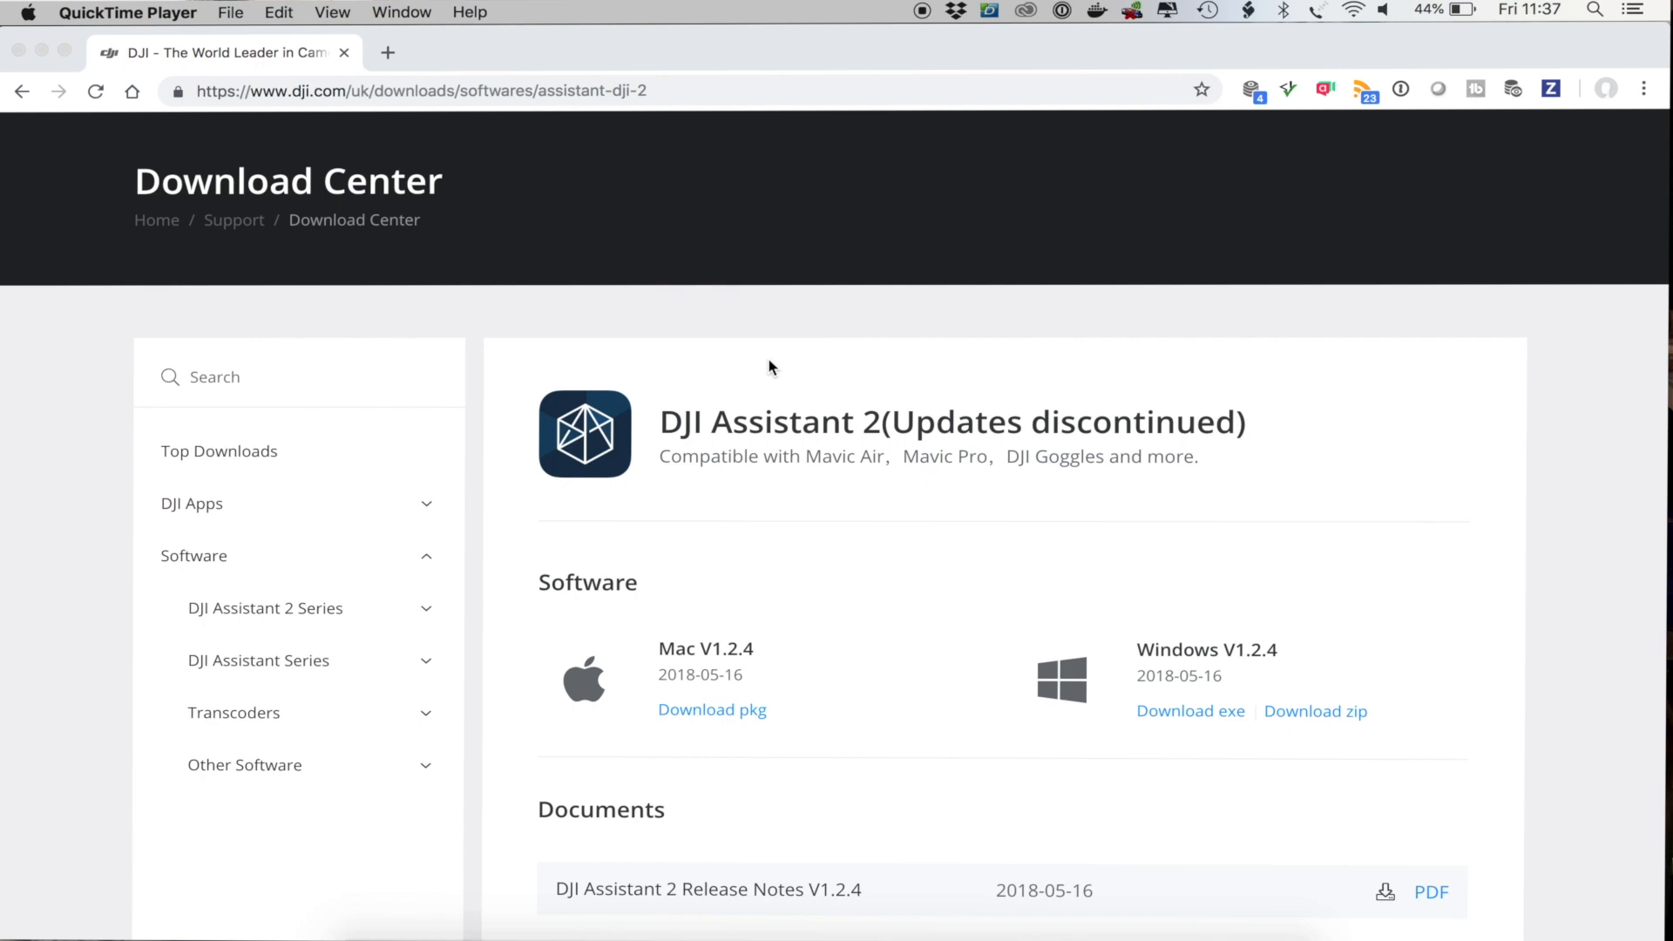
{"action": "mouse_move", "coordinate": [703, 103]}
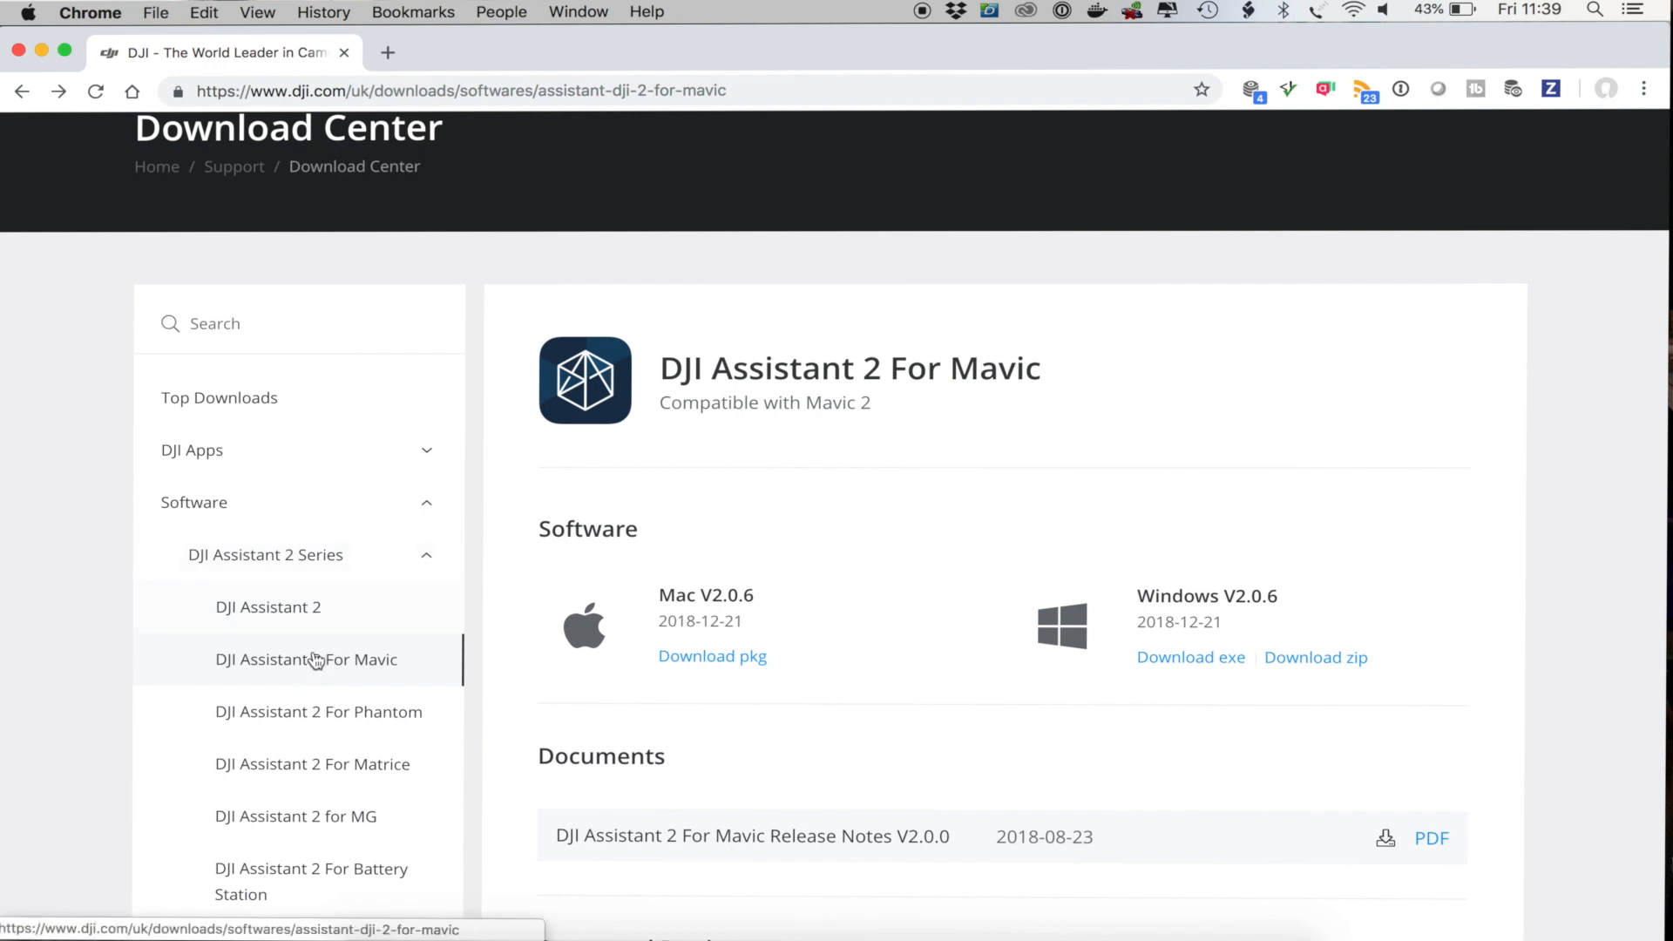
{"action": "mouse_move", "coordinate": [296, 622]}
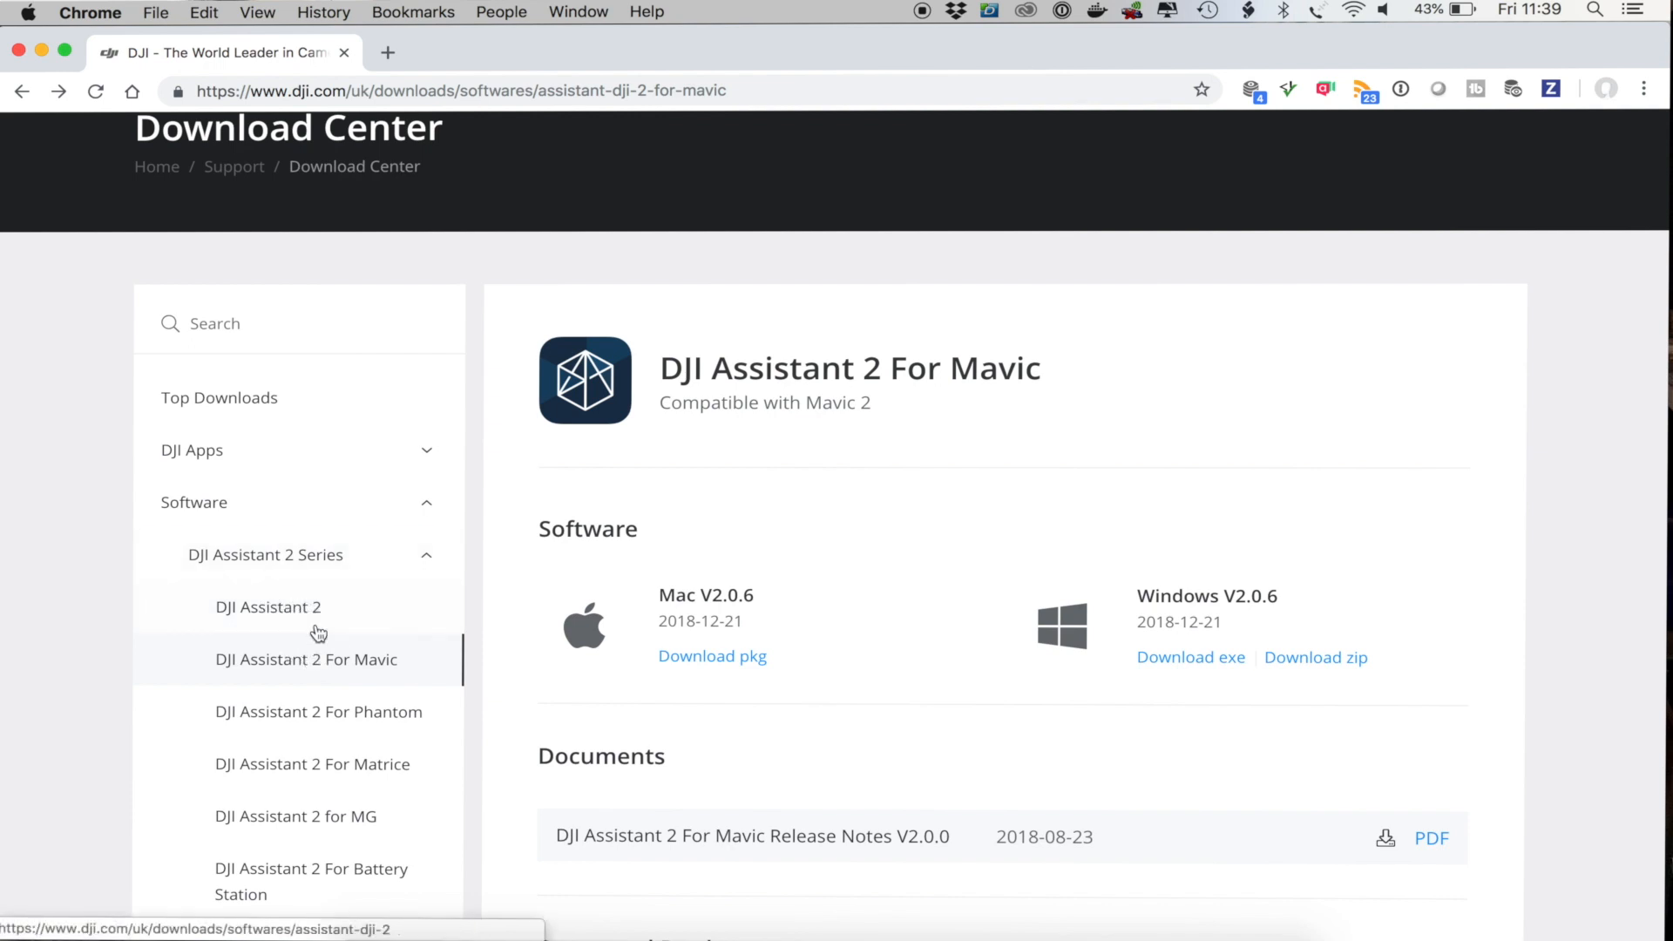
{"action": "mouse_move", "coordinate": [315, 665]}
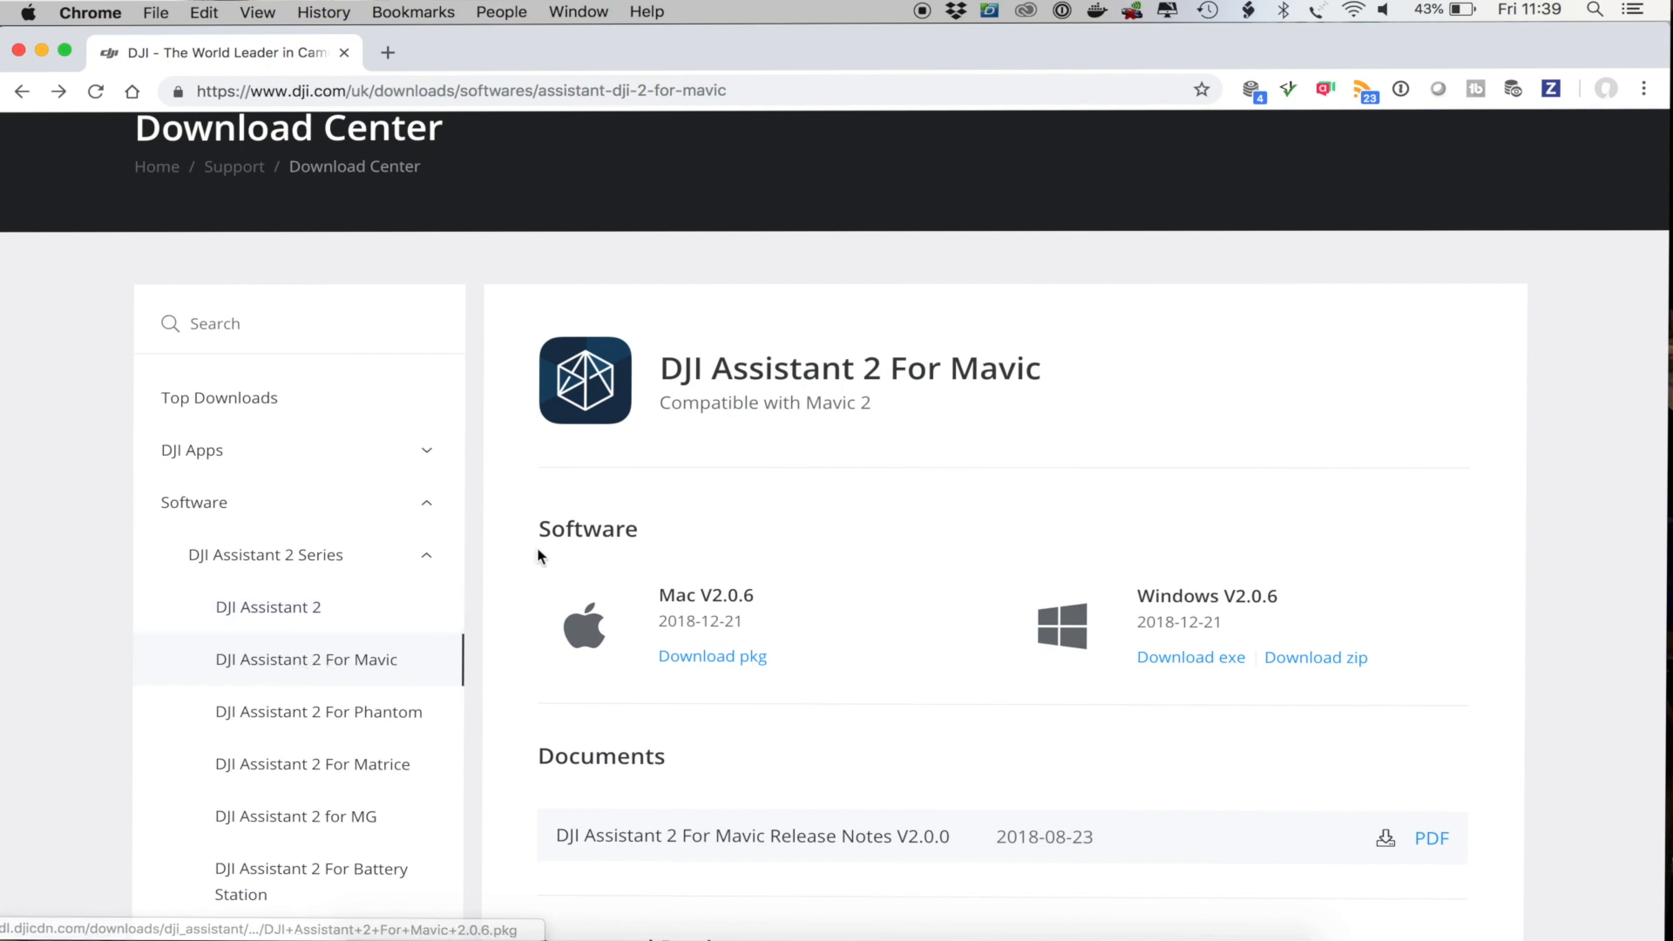
{"action": "mouse_move", "coordinate": [930, 560]}
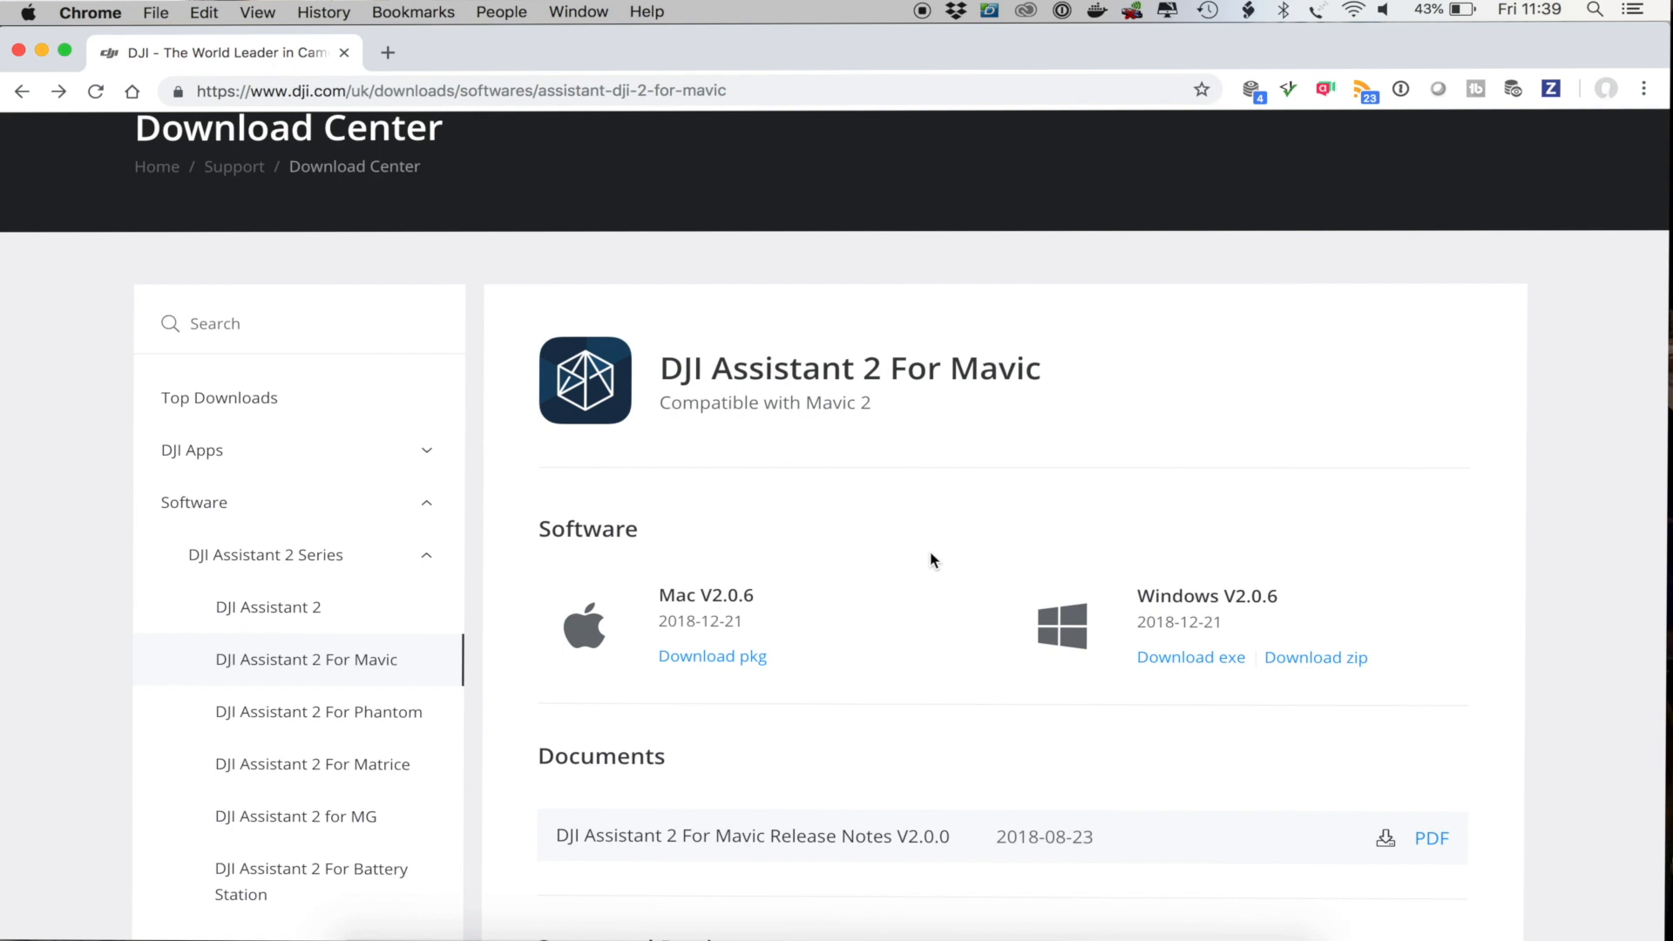
{"action": "mouse_move", "coordinate": [584, 638]}
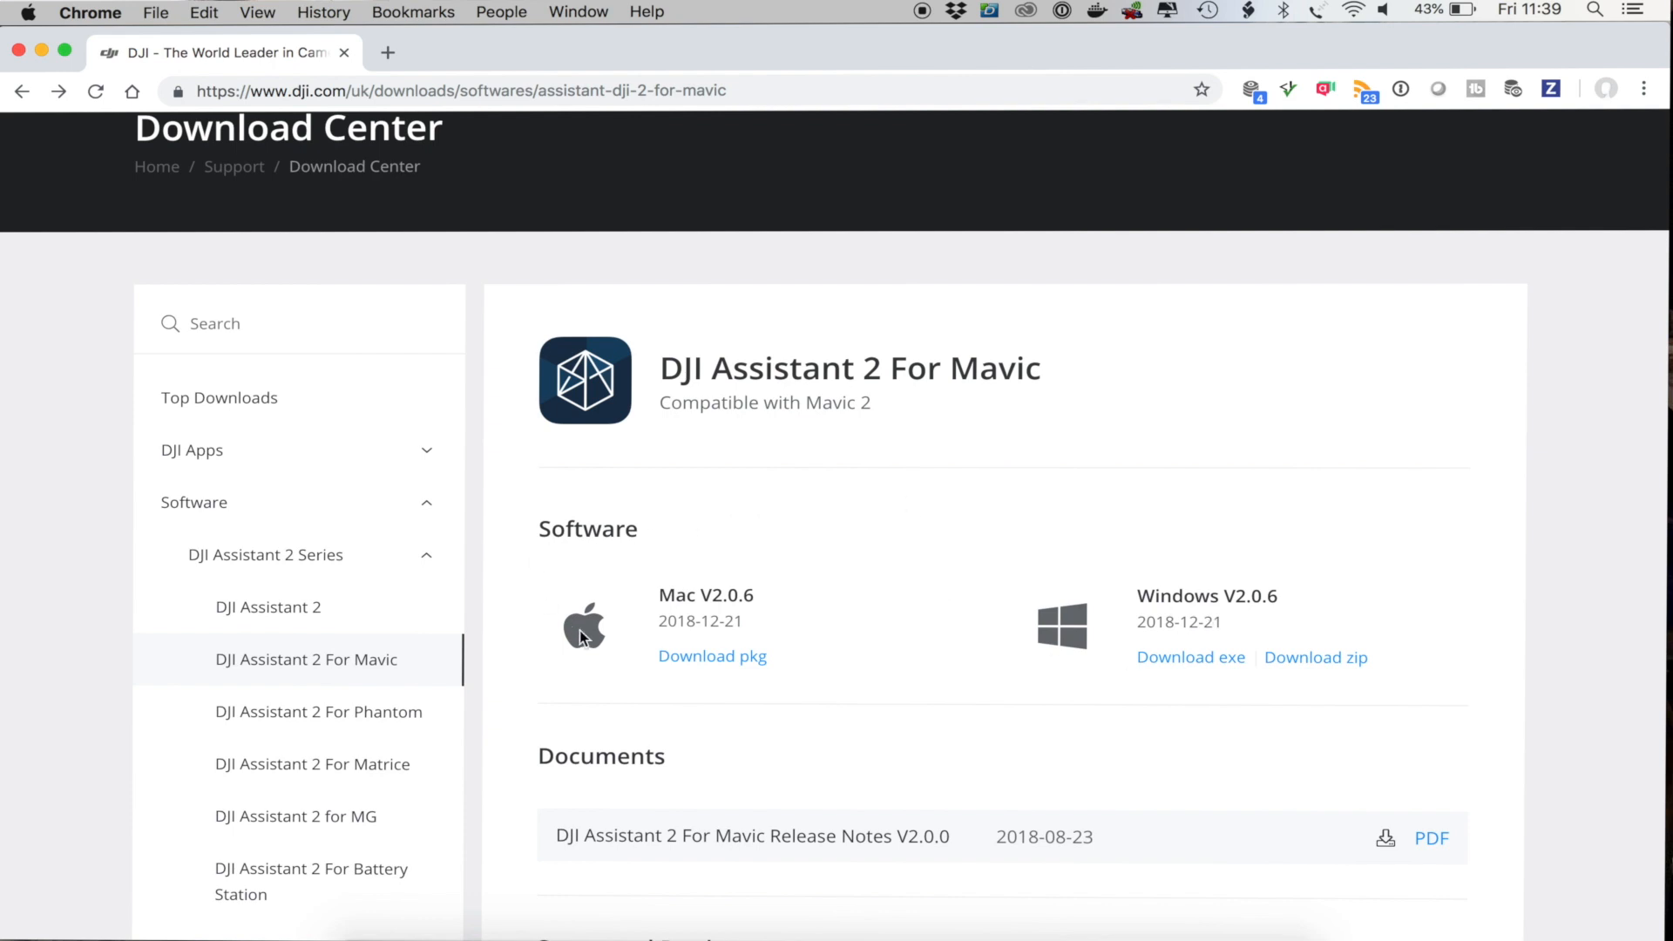
{"action": "mouse_move", "coordinate": [938, 648]}
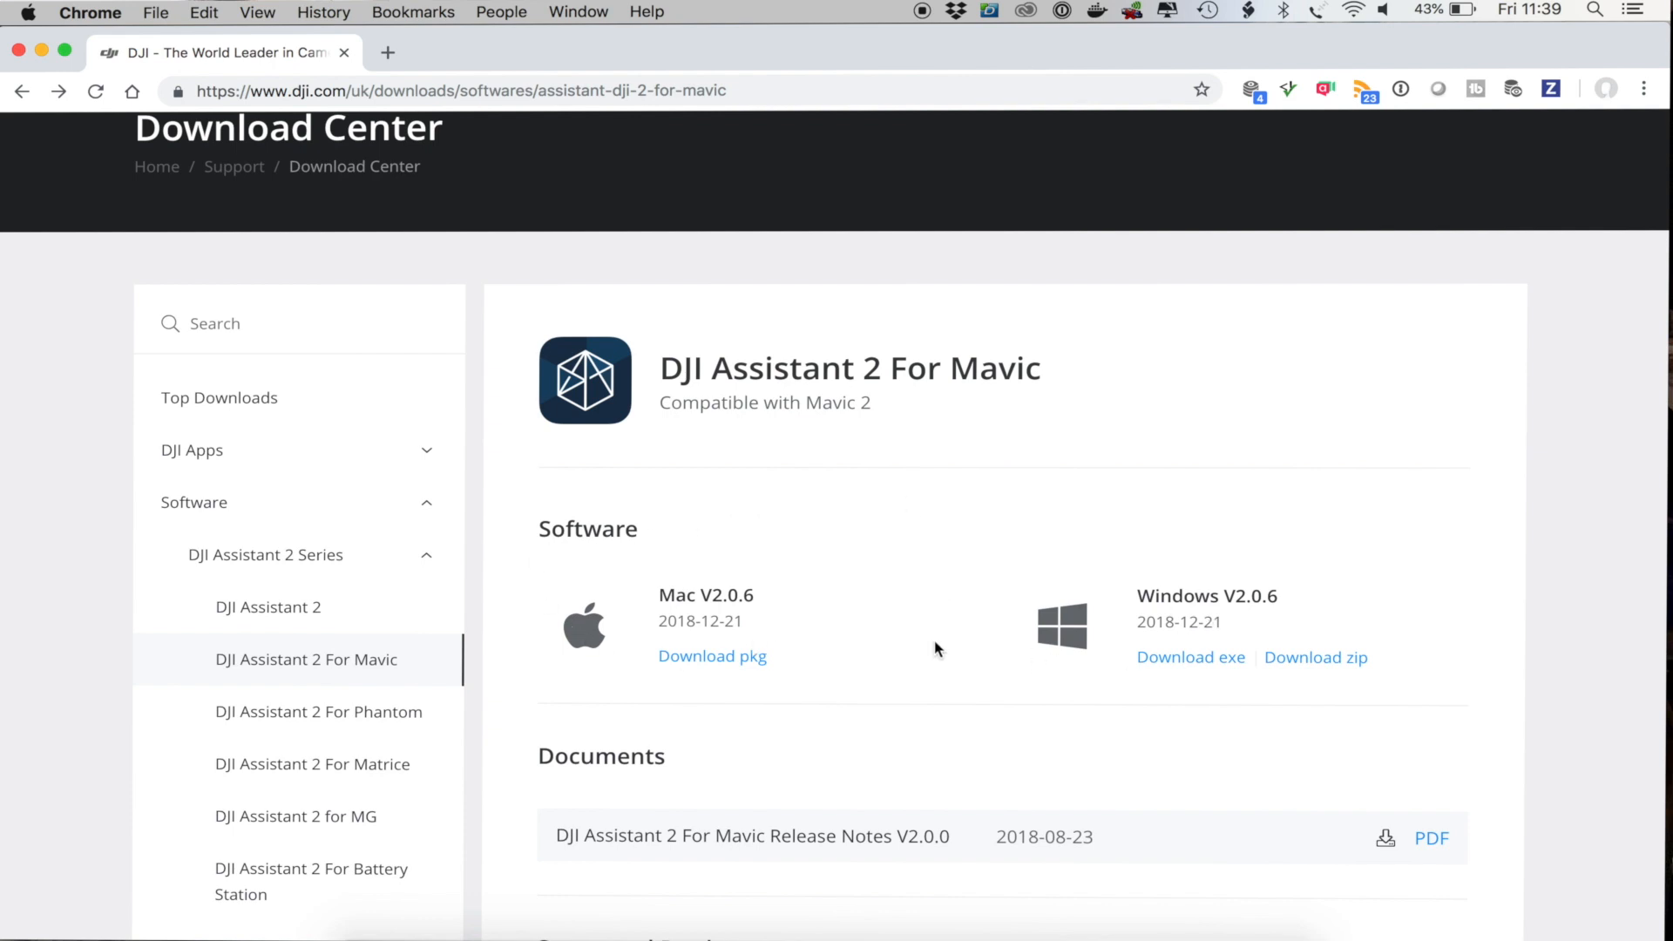
{"action": "mouse_move", "coordinate": [875, 578]}
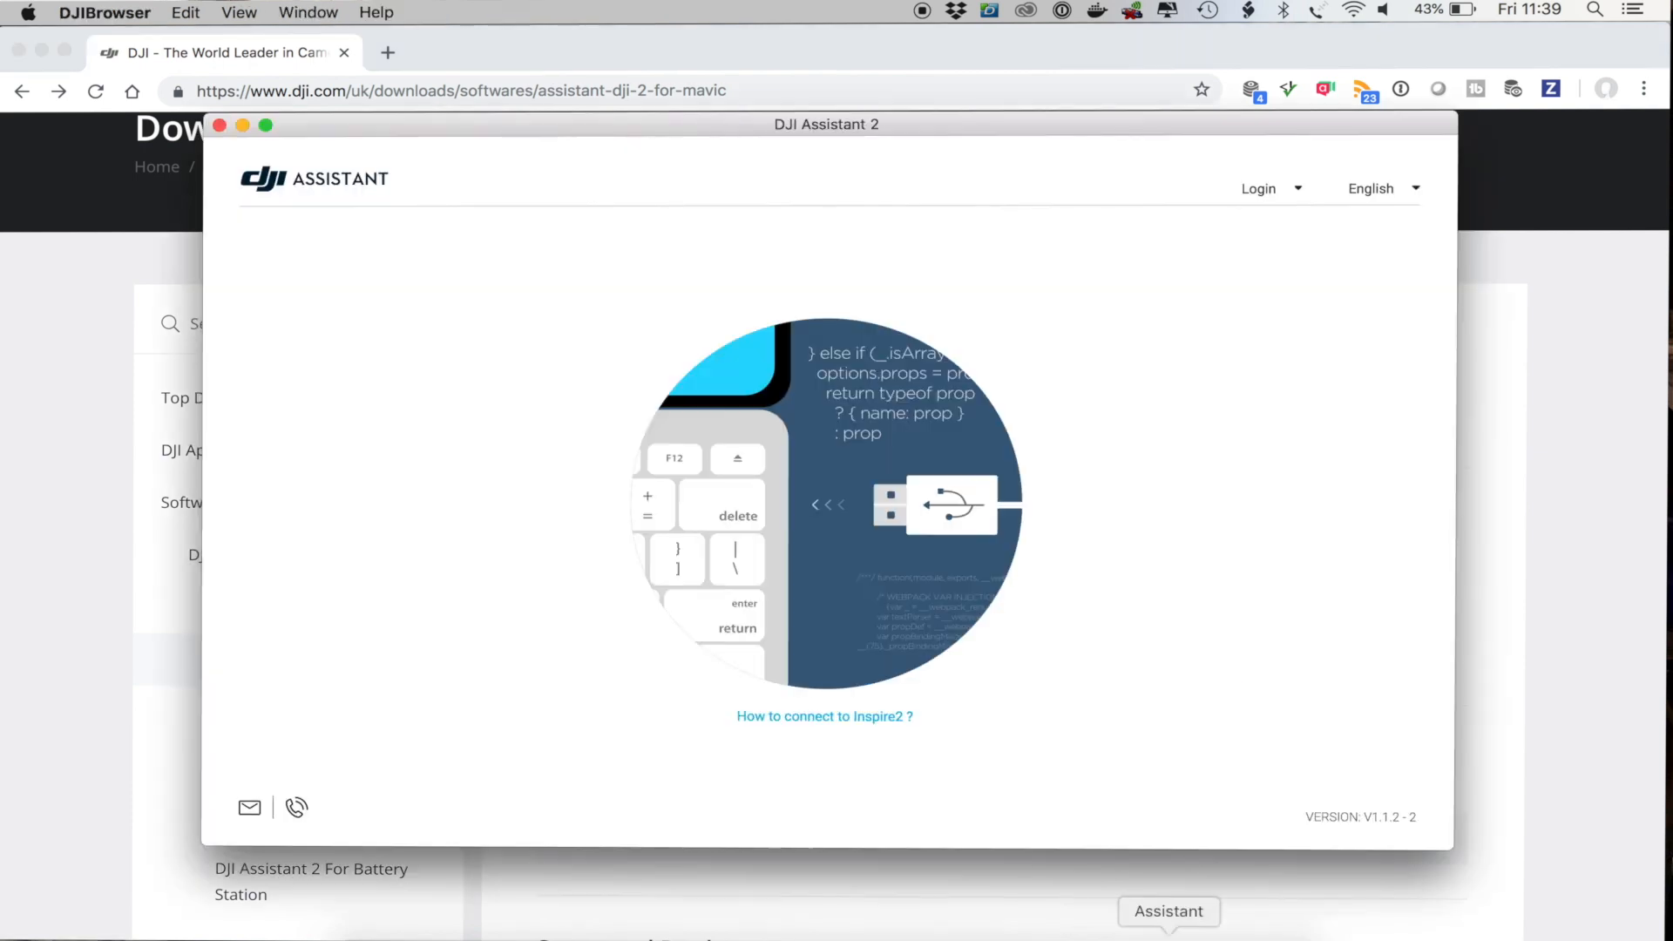
{"action": "mouse_move", "coordinate": [1277, 197]}
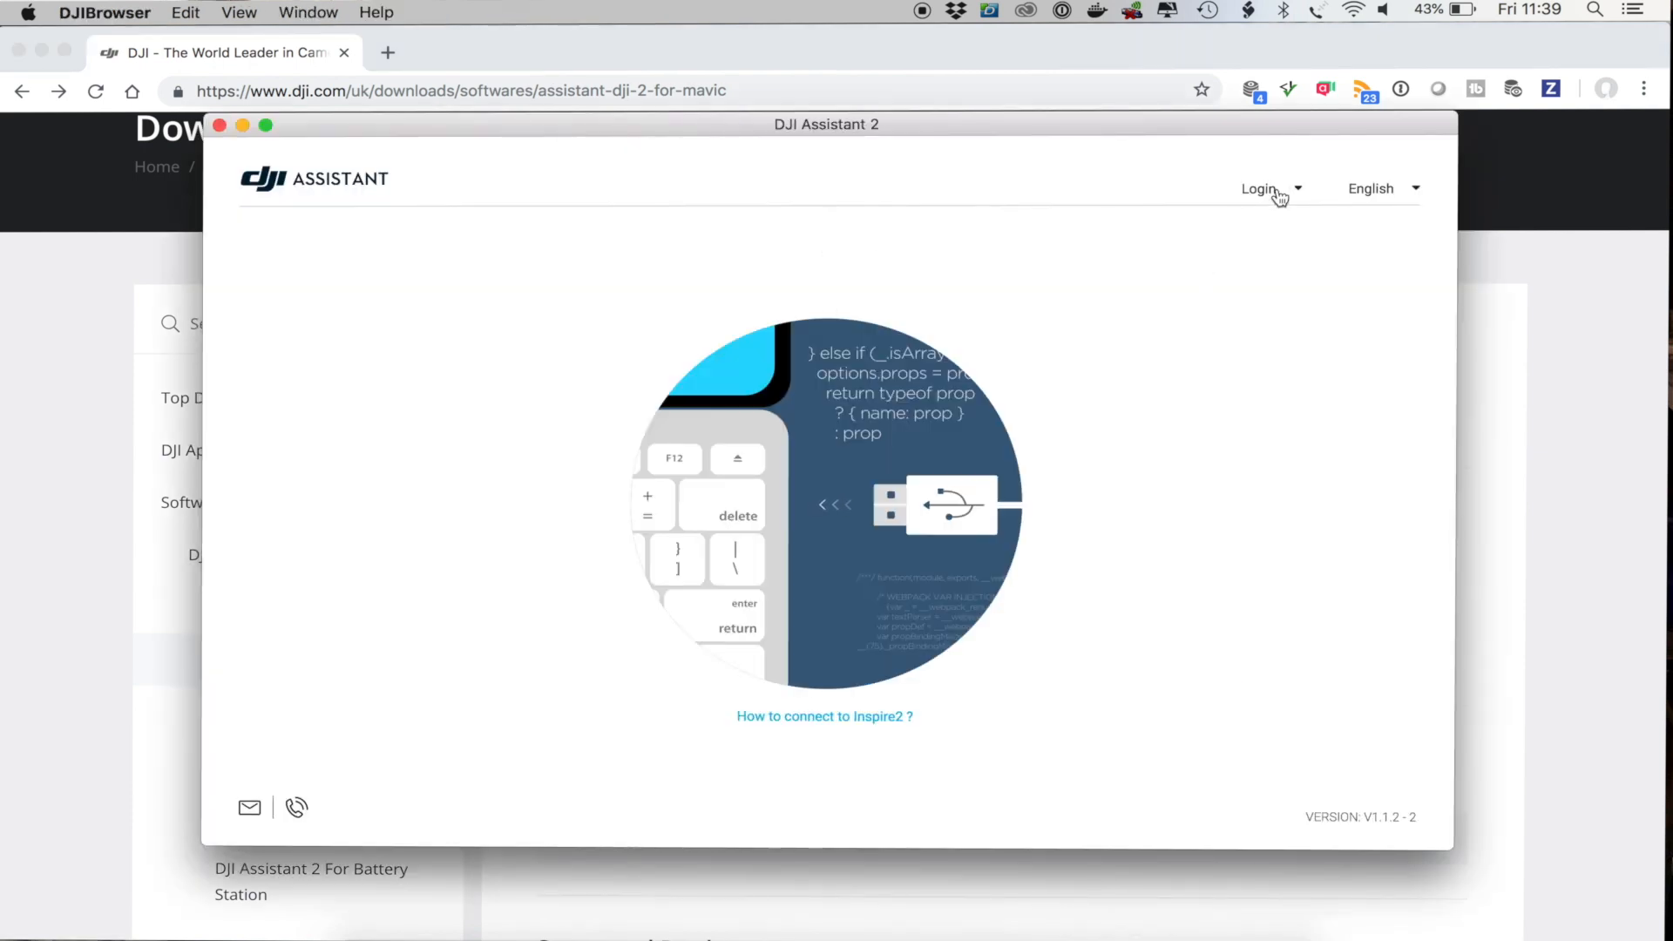
Step: Sign in to the DJI account and select the connected Mavic Pro to manage its firmware
{"action": "left_click", "coordinate": [264, 125]}
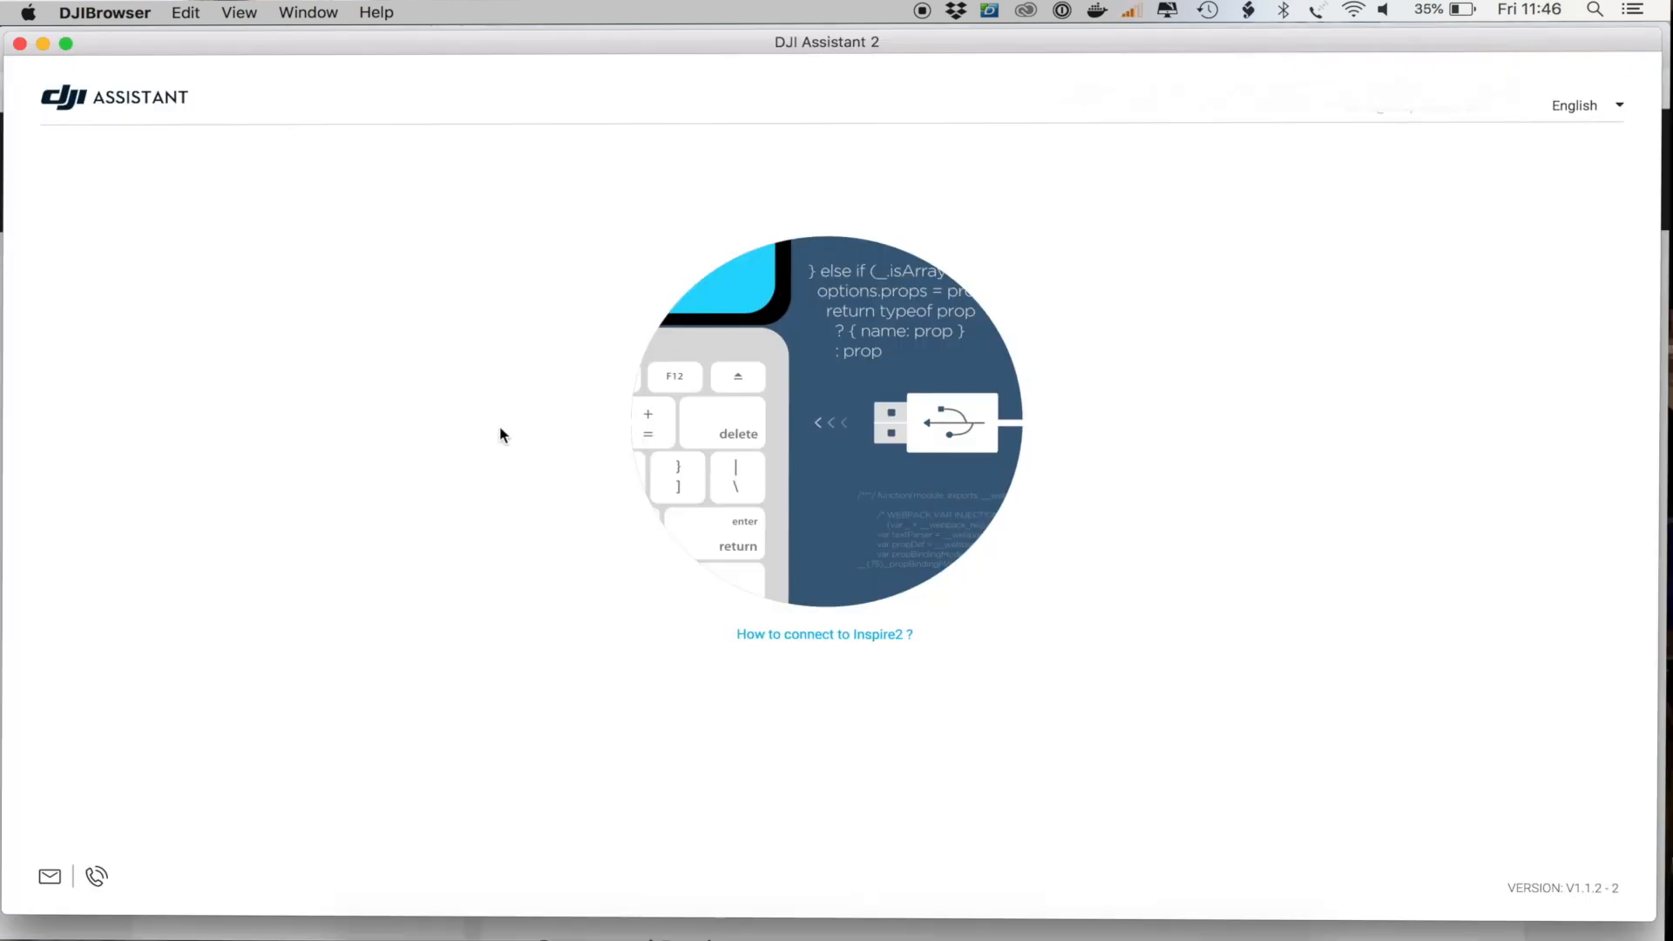
{"action": "mouse_move", "coordinate": [455, 400]}
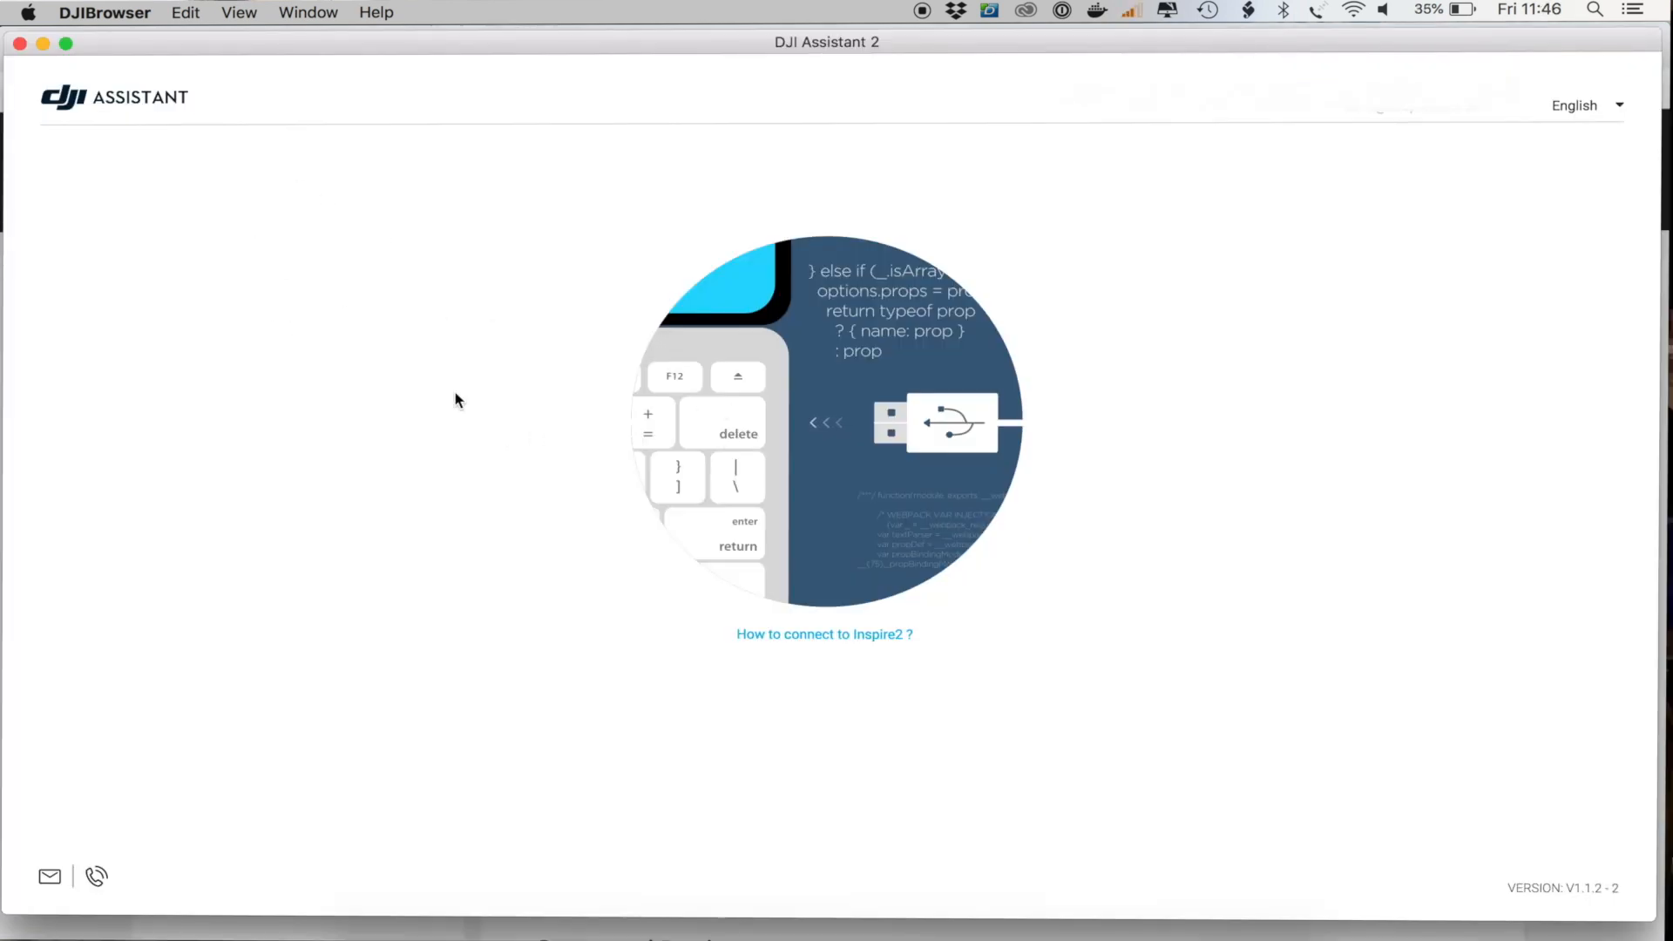
{"action": "mouse_move", "coordinate": [434, 457]}
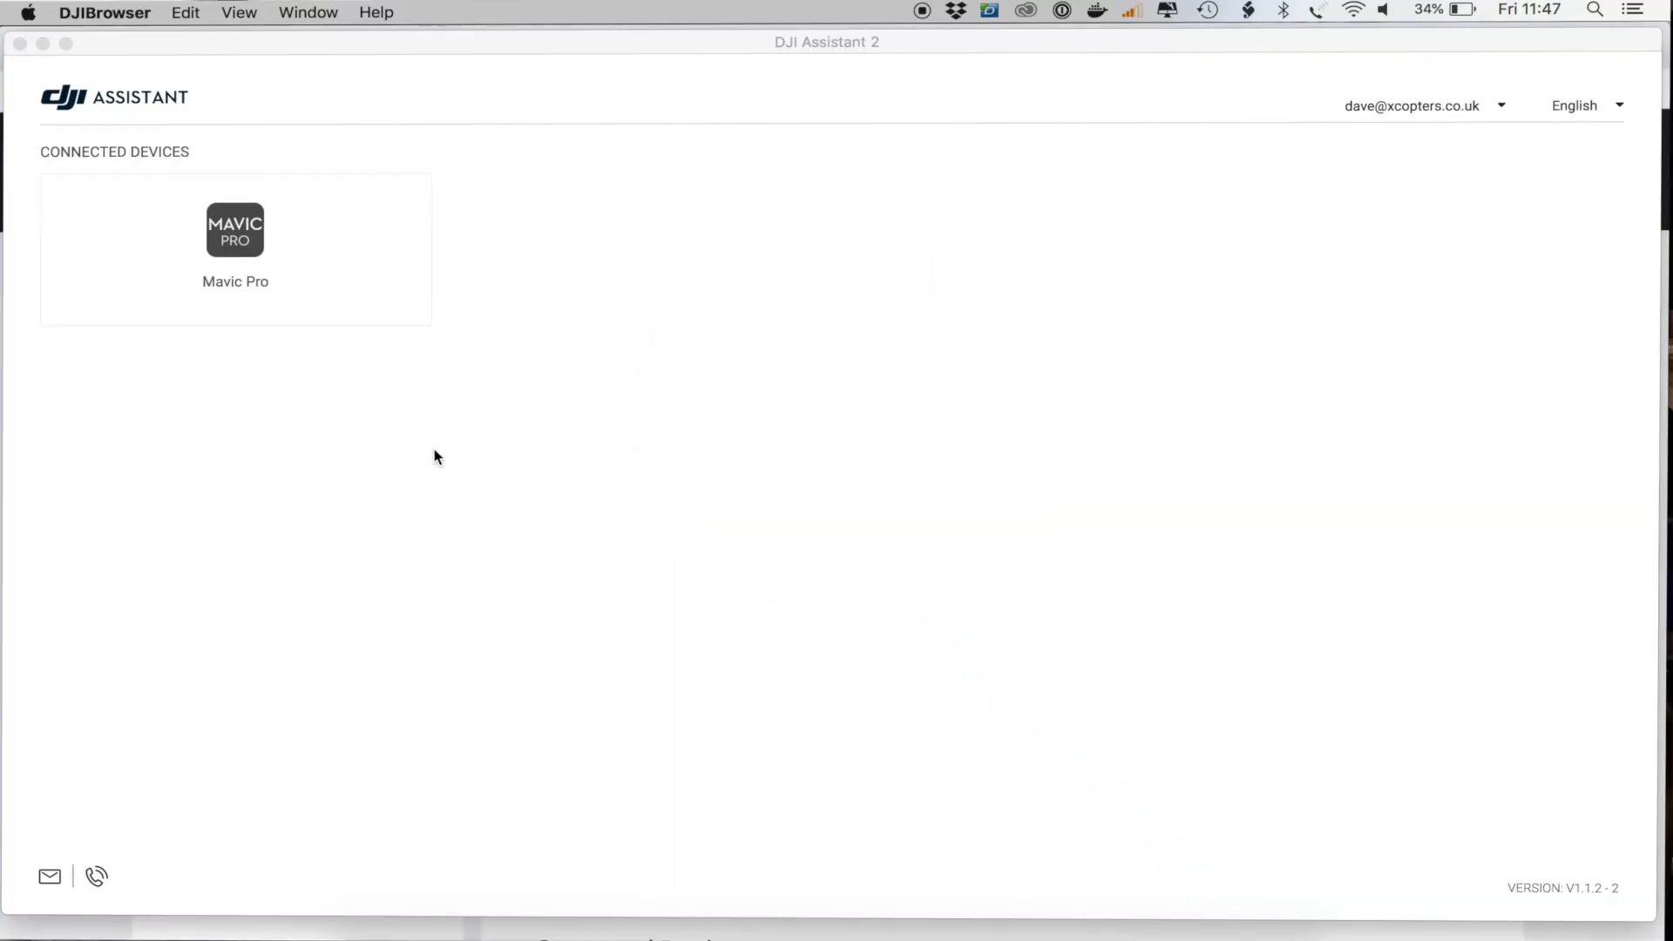
{"action": "mouse_move", "coordinate": [280, 297]}
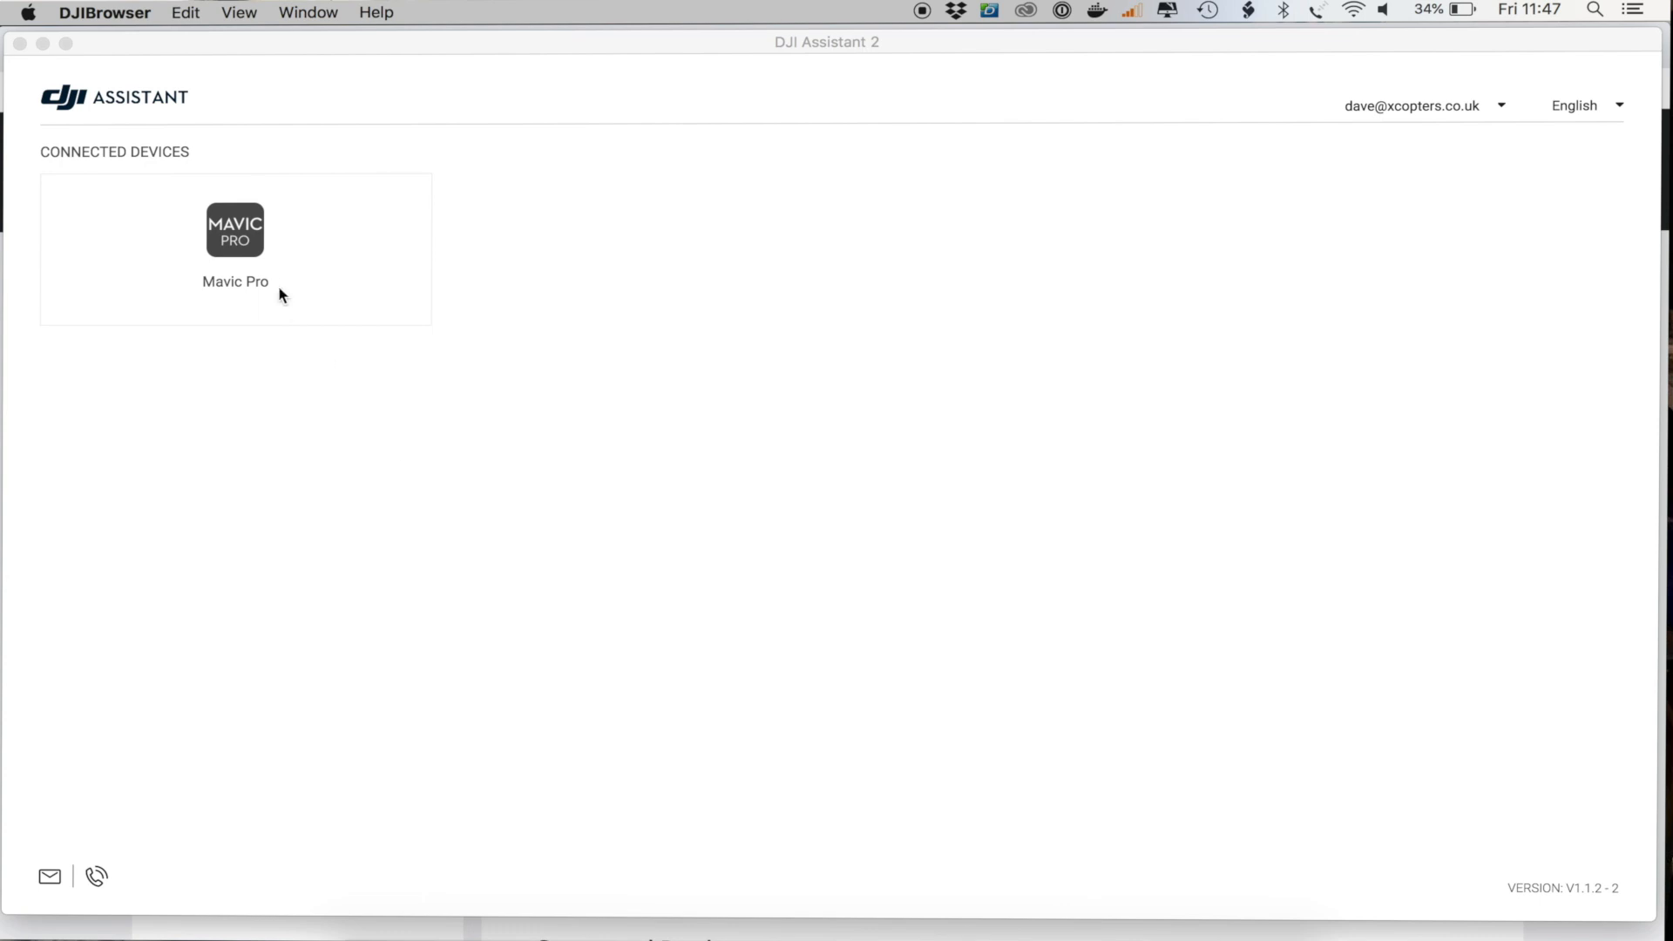
{"action": "left_click", "coordinate": [236, 230]}
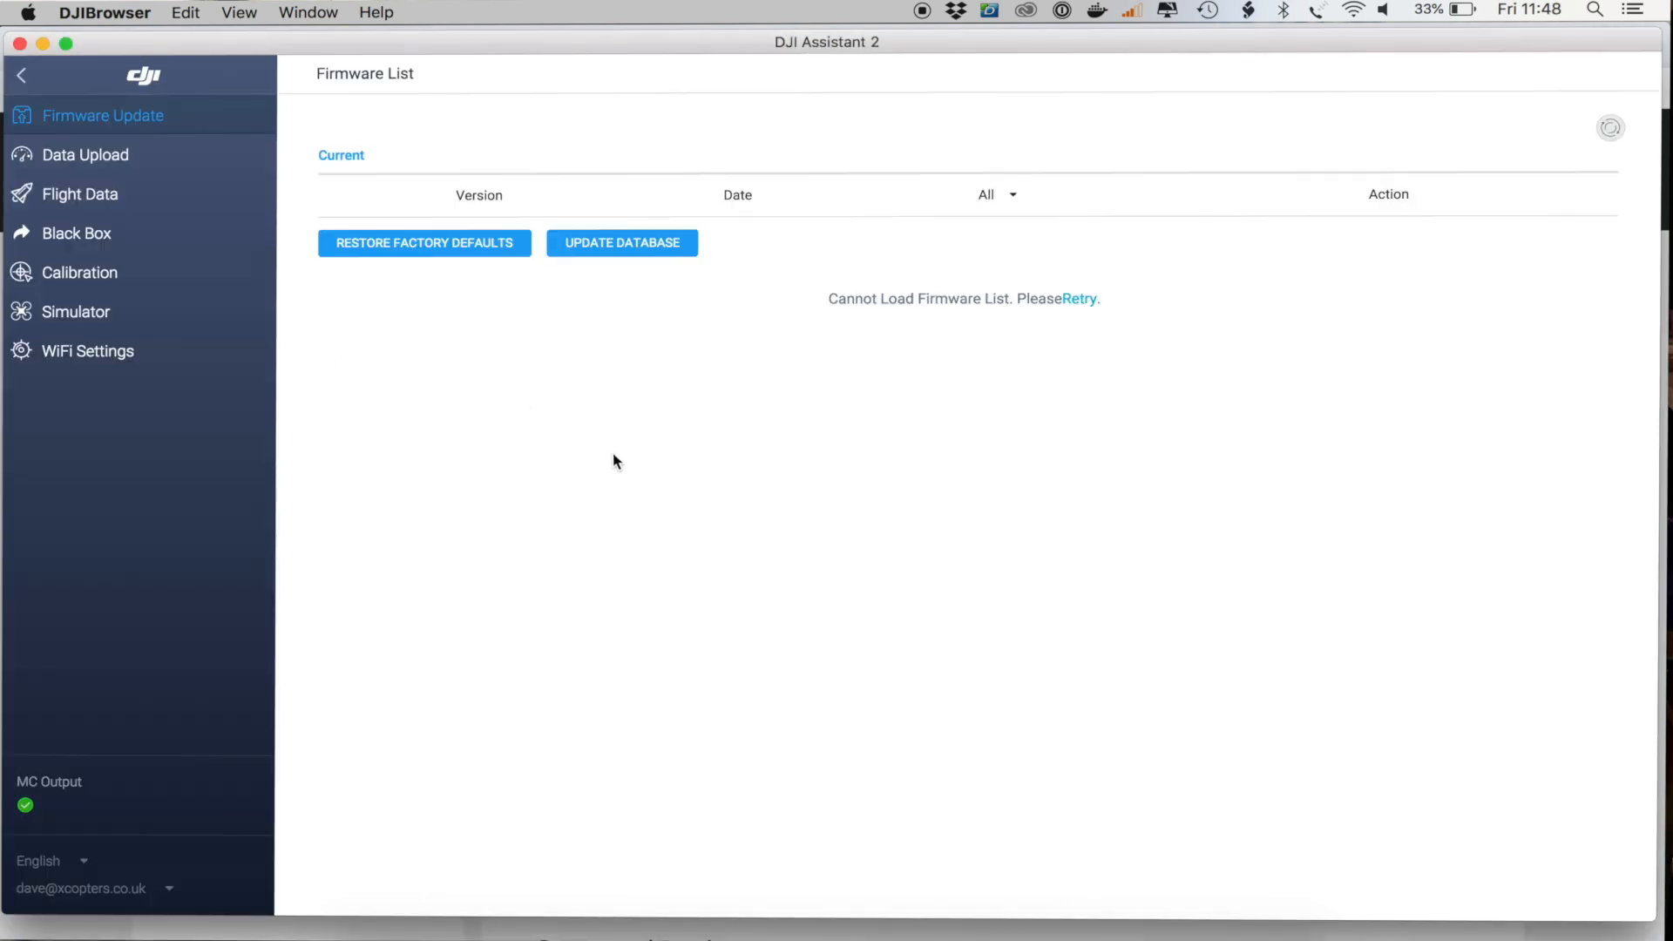
{"action": "mouse_move", "coordinate": [702, 401]}
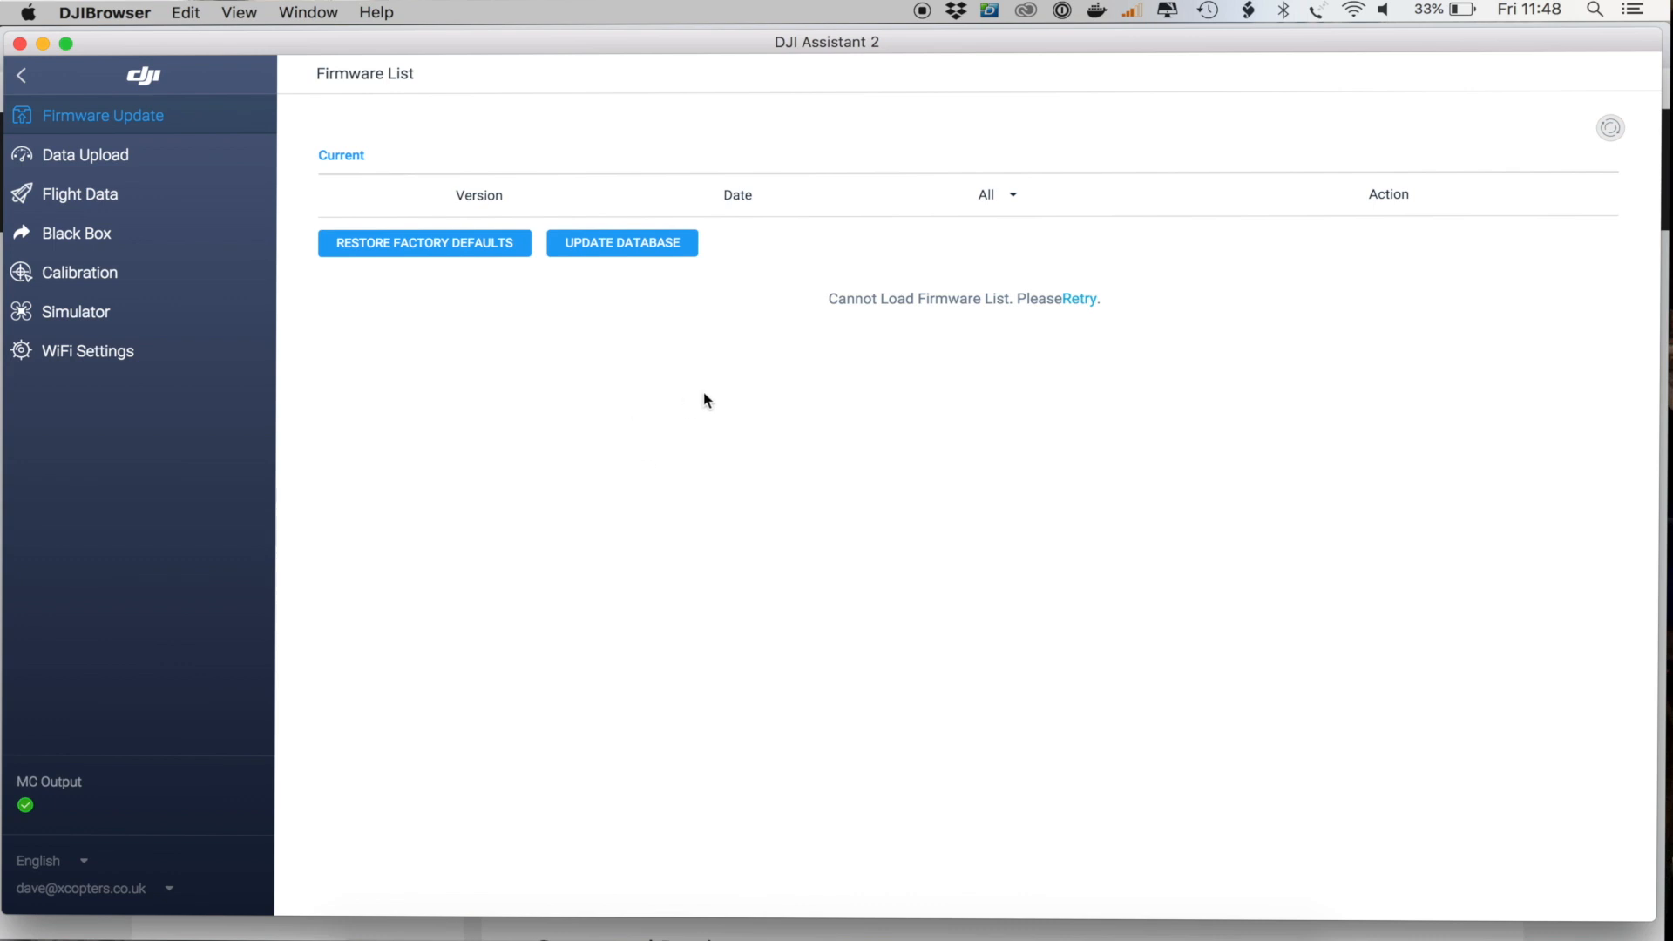
{"action": "mouse_move", "coordinate": [612, 375]}
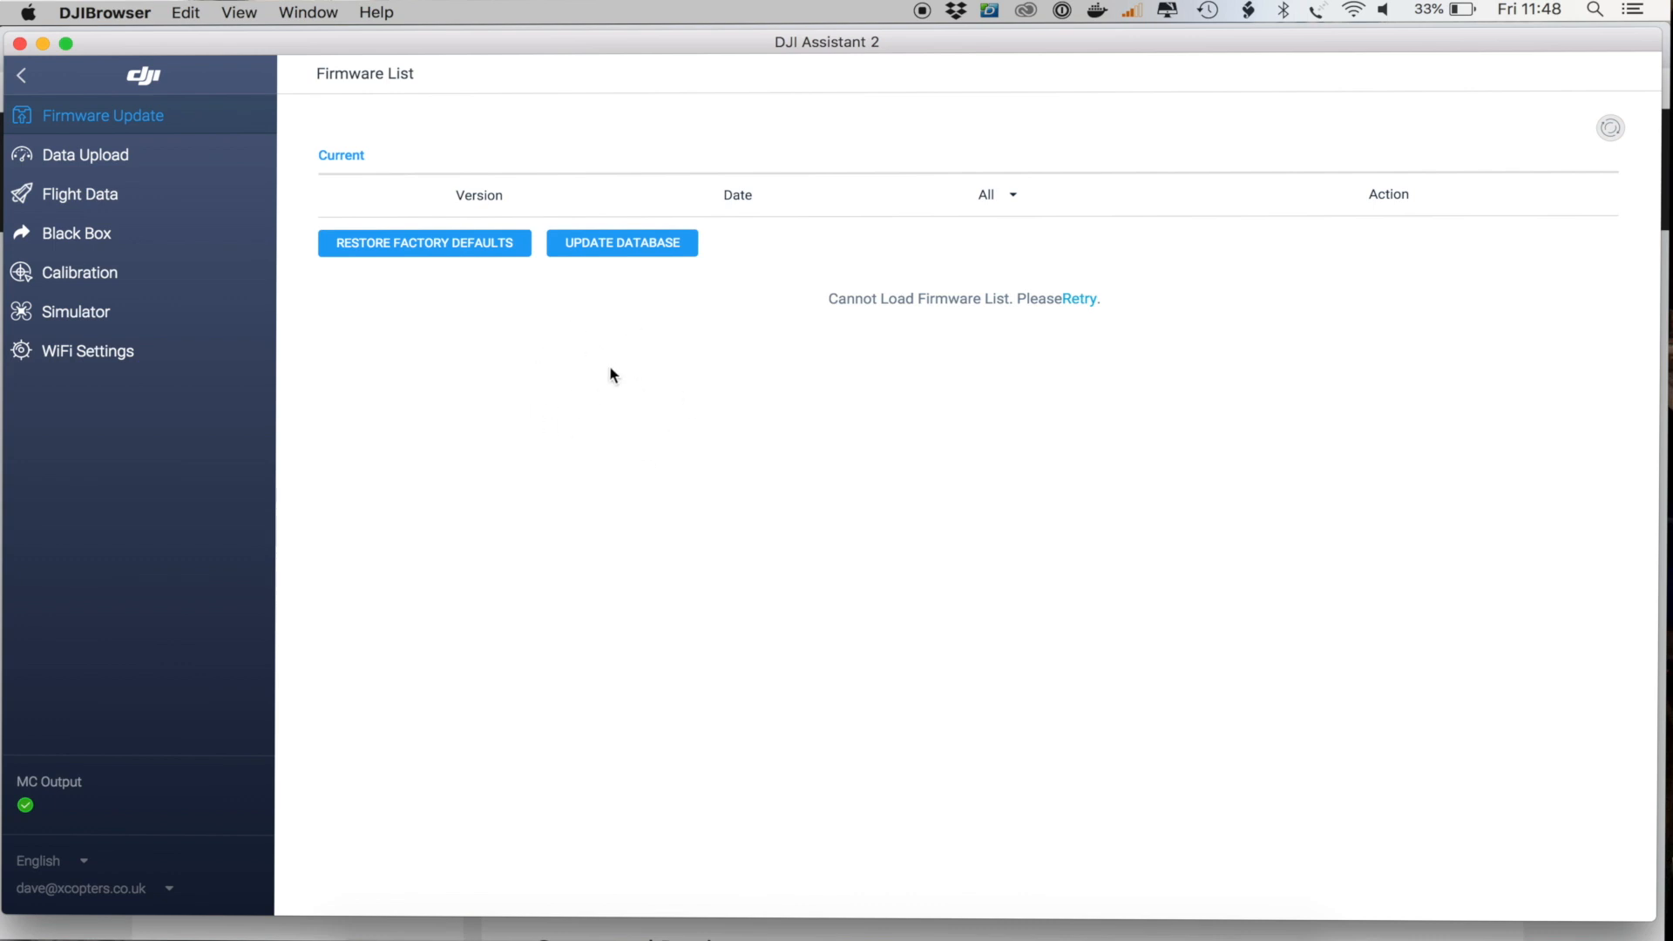
{"action": "mouse_move", "coordinate": [756, 349]}
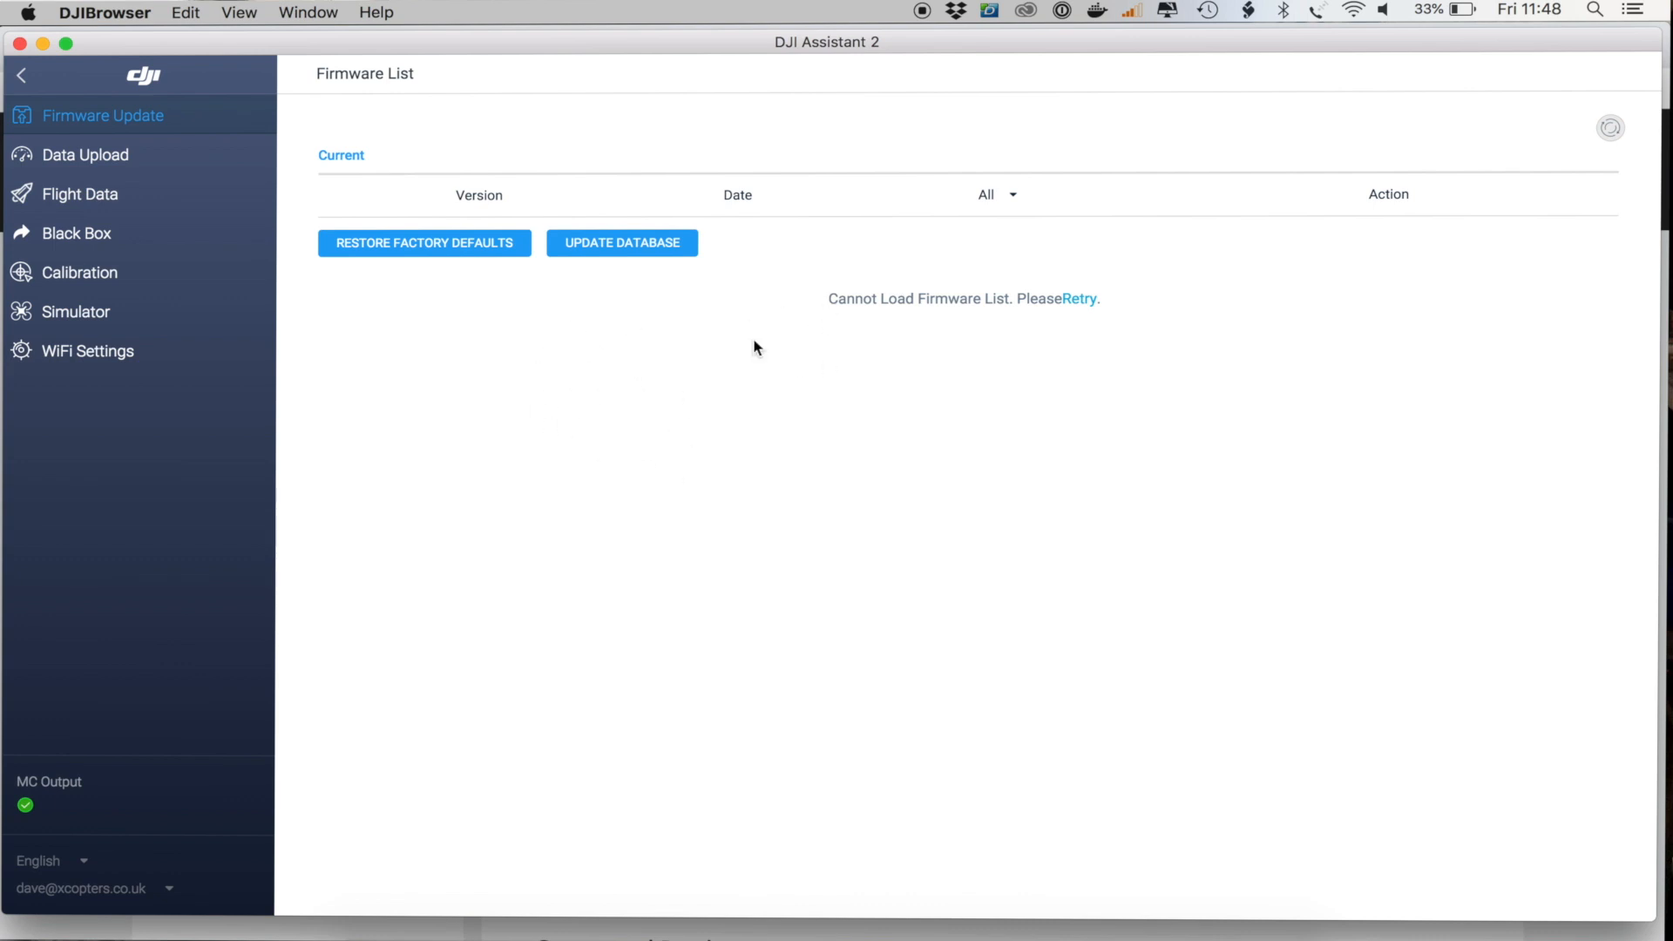
{"action": "mouse_move", "coordinate": [758, 443]}
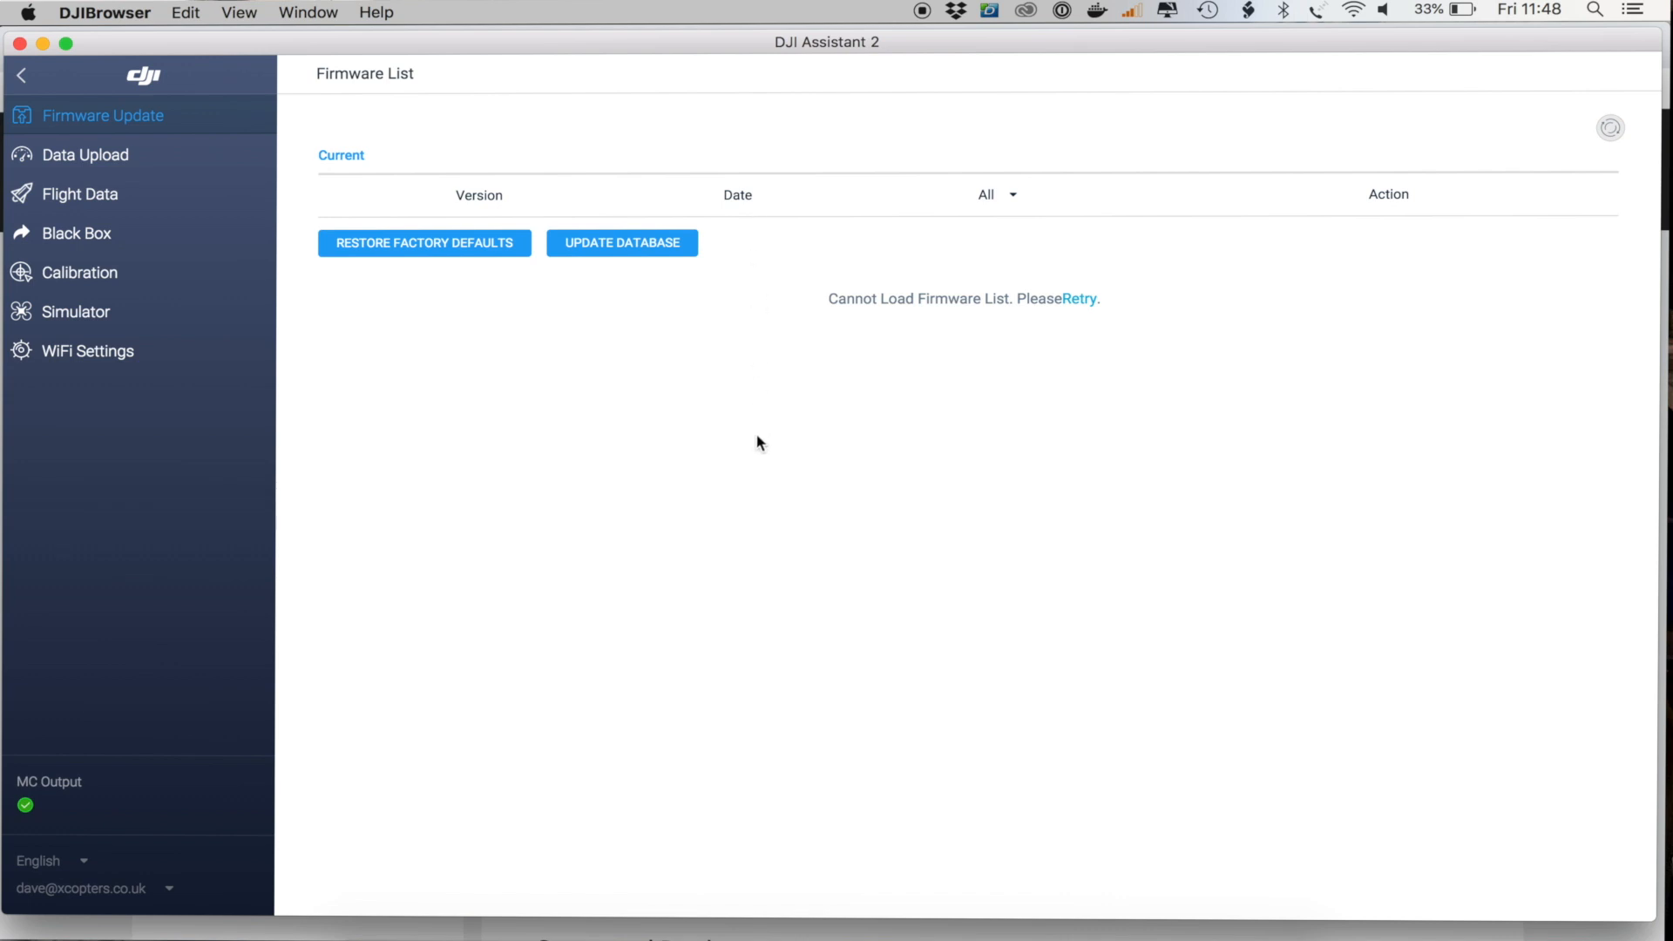
{"action": "mouse_move", "coordinate": [761, 335]}
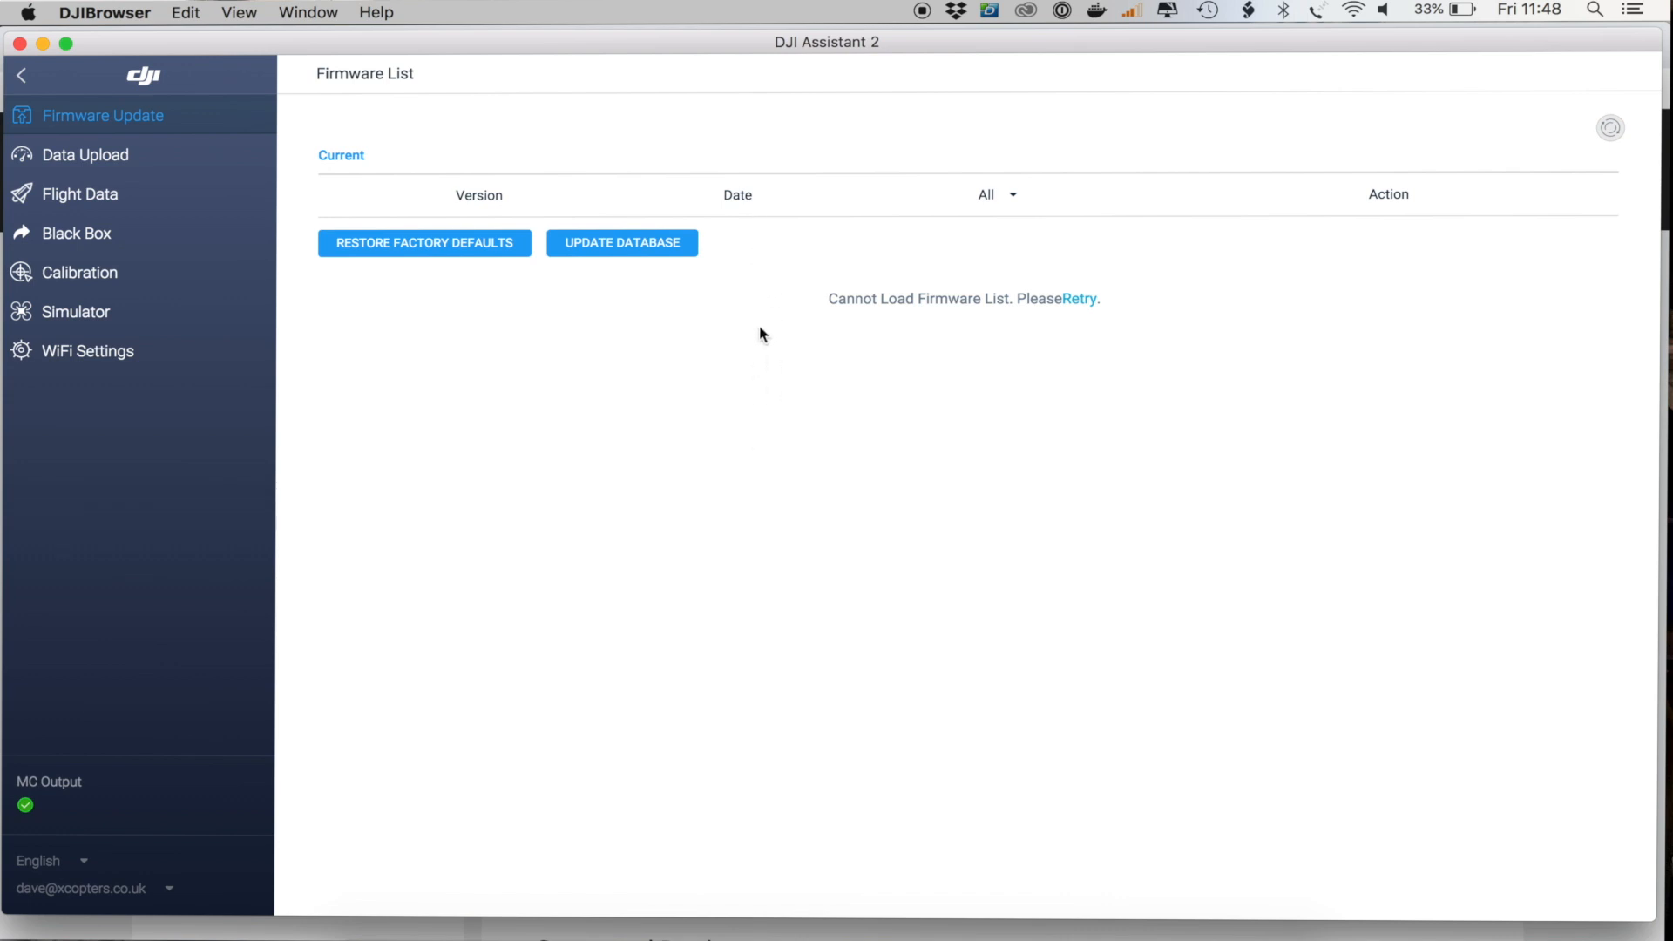
{"action": "mouse_move", "coordinate": [758, 342]}
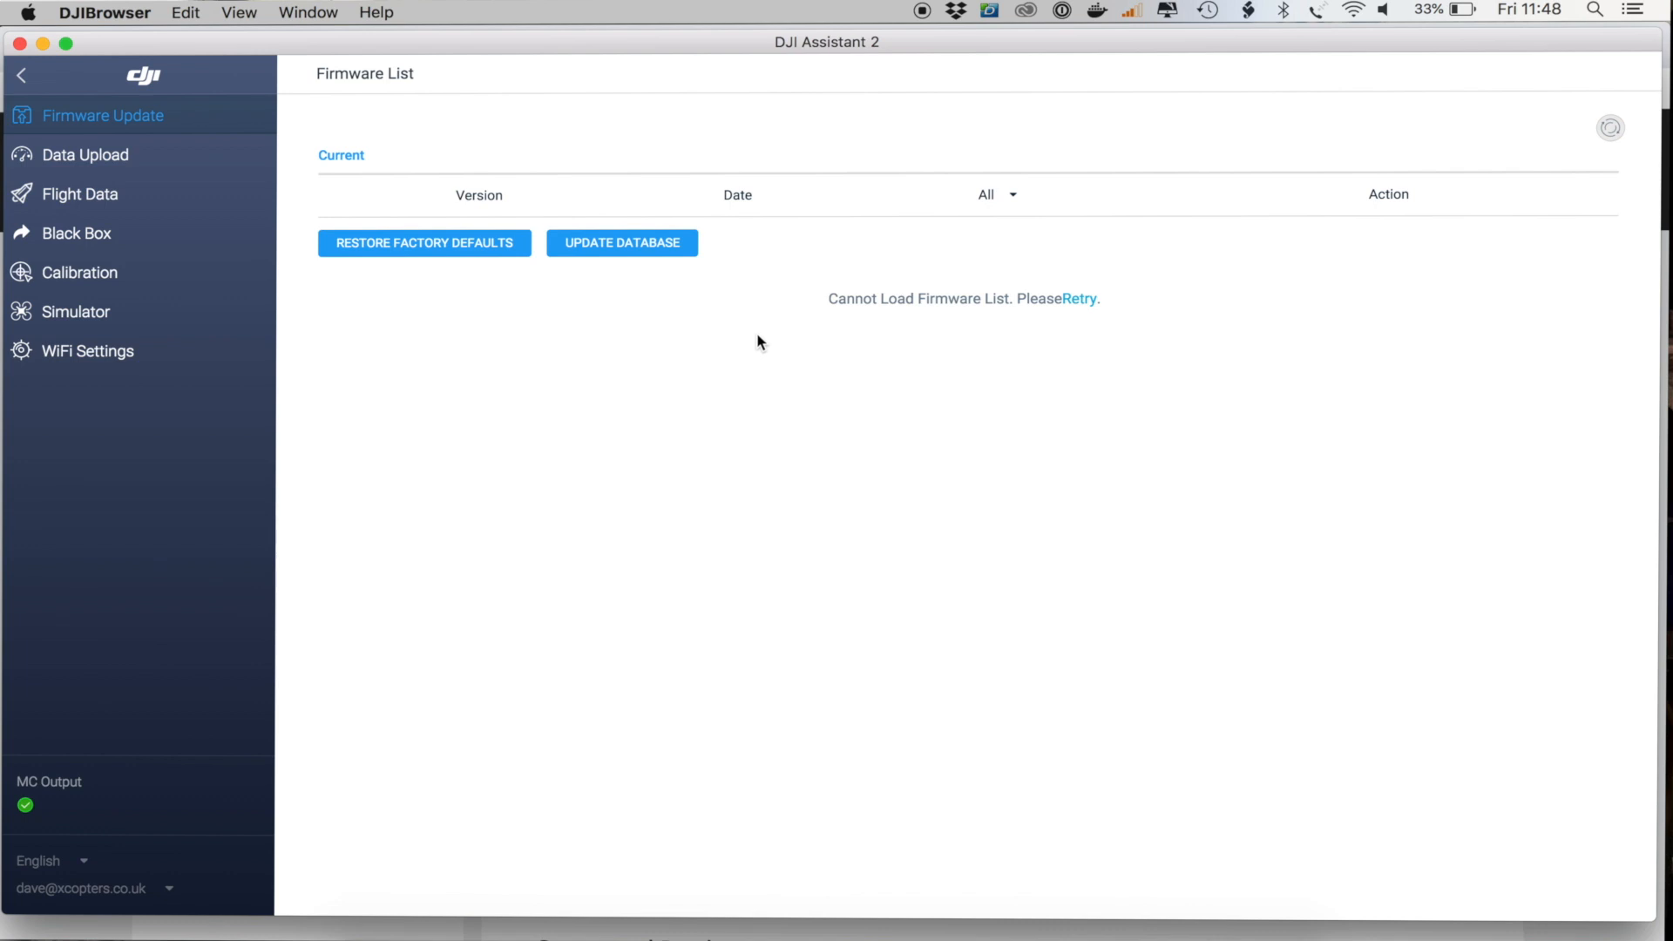
{"action": "mouse_move", "coordinate": [838, 261]}
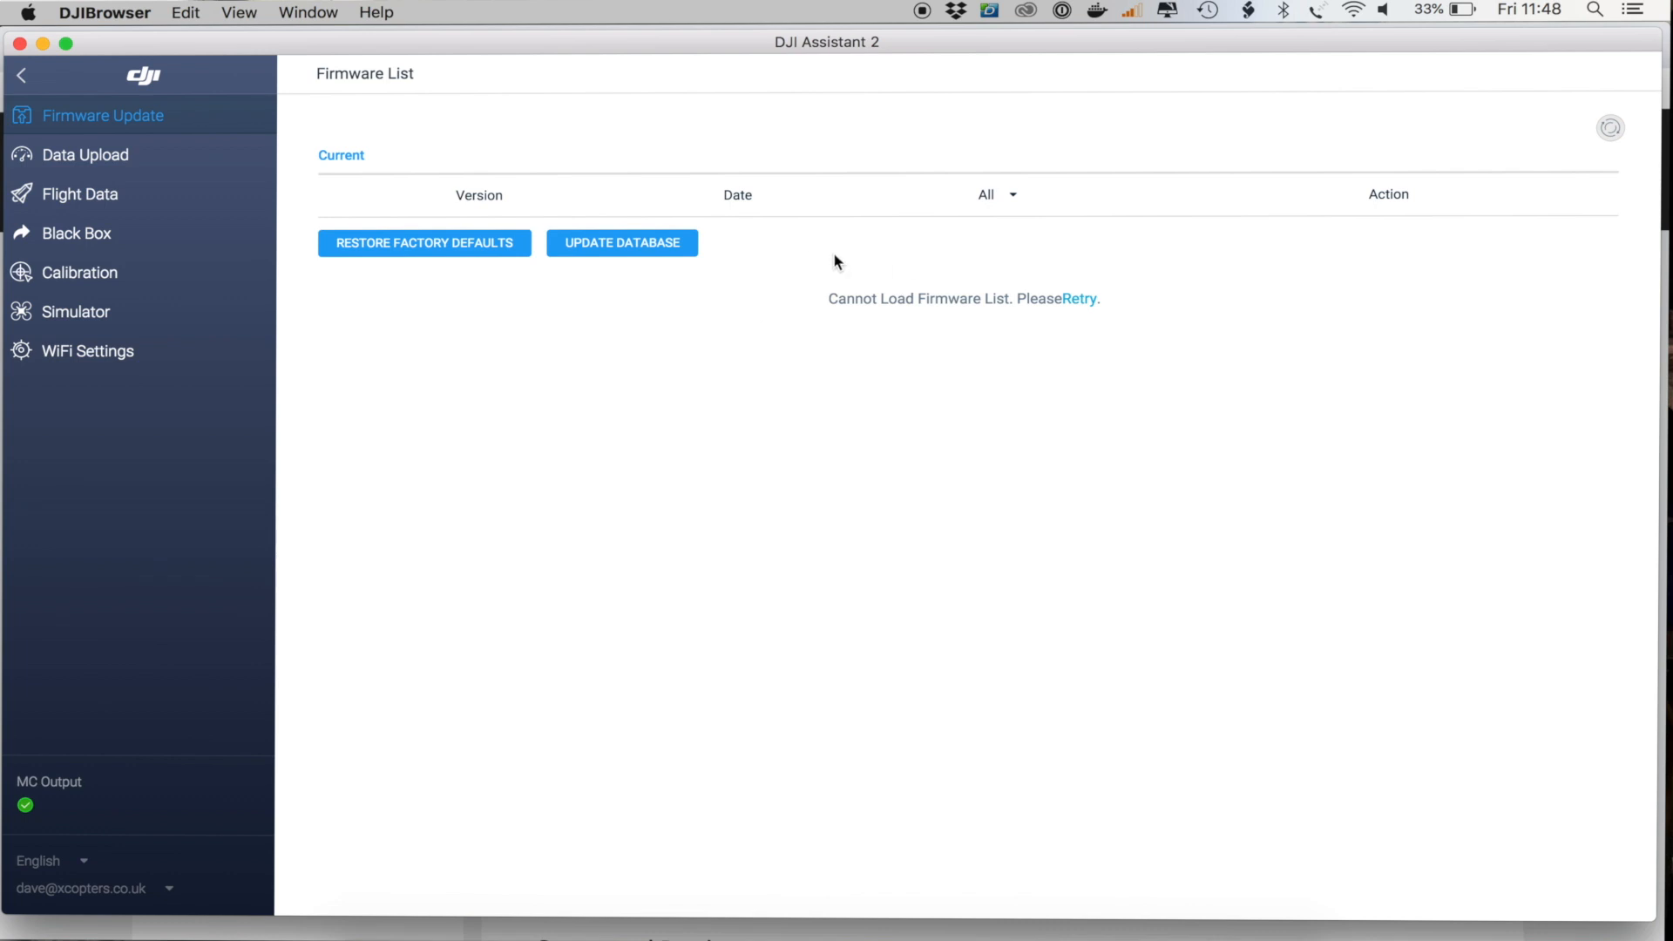
{"action": "mouse_move", "coordinate": [696, 350]}
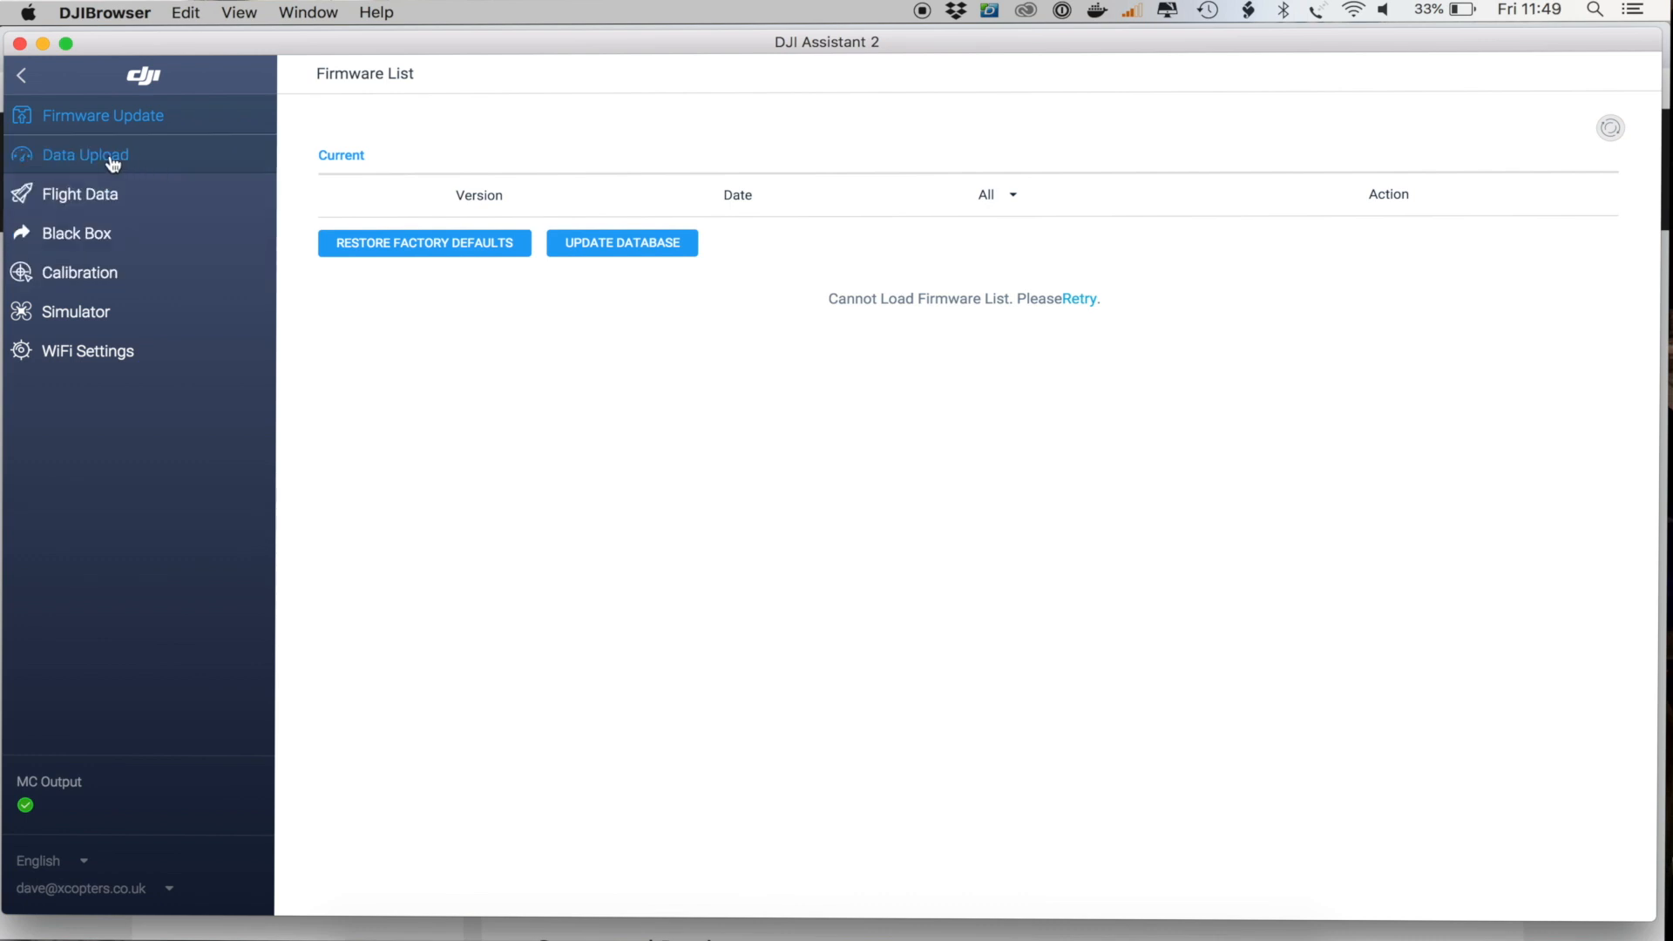
{"action": "mouse_move", "coordinate": [140, 169]}
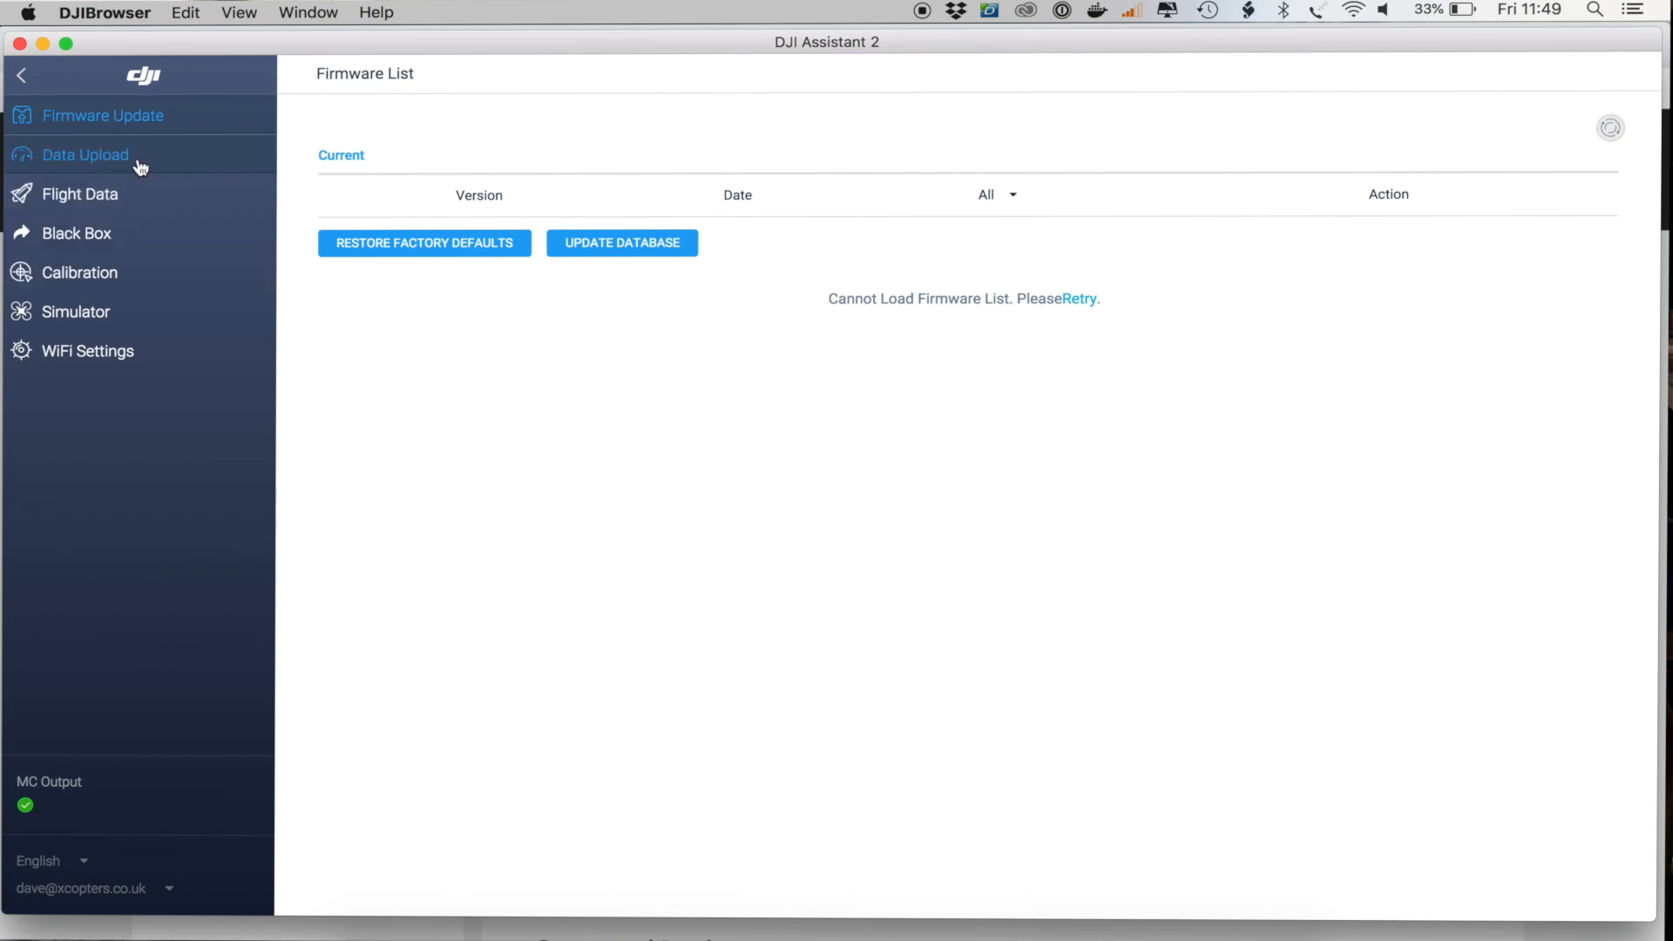
{"action": "mouse_move", "coordinate": [91, 232]}
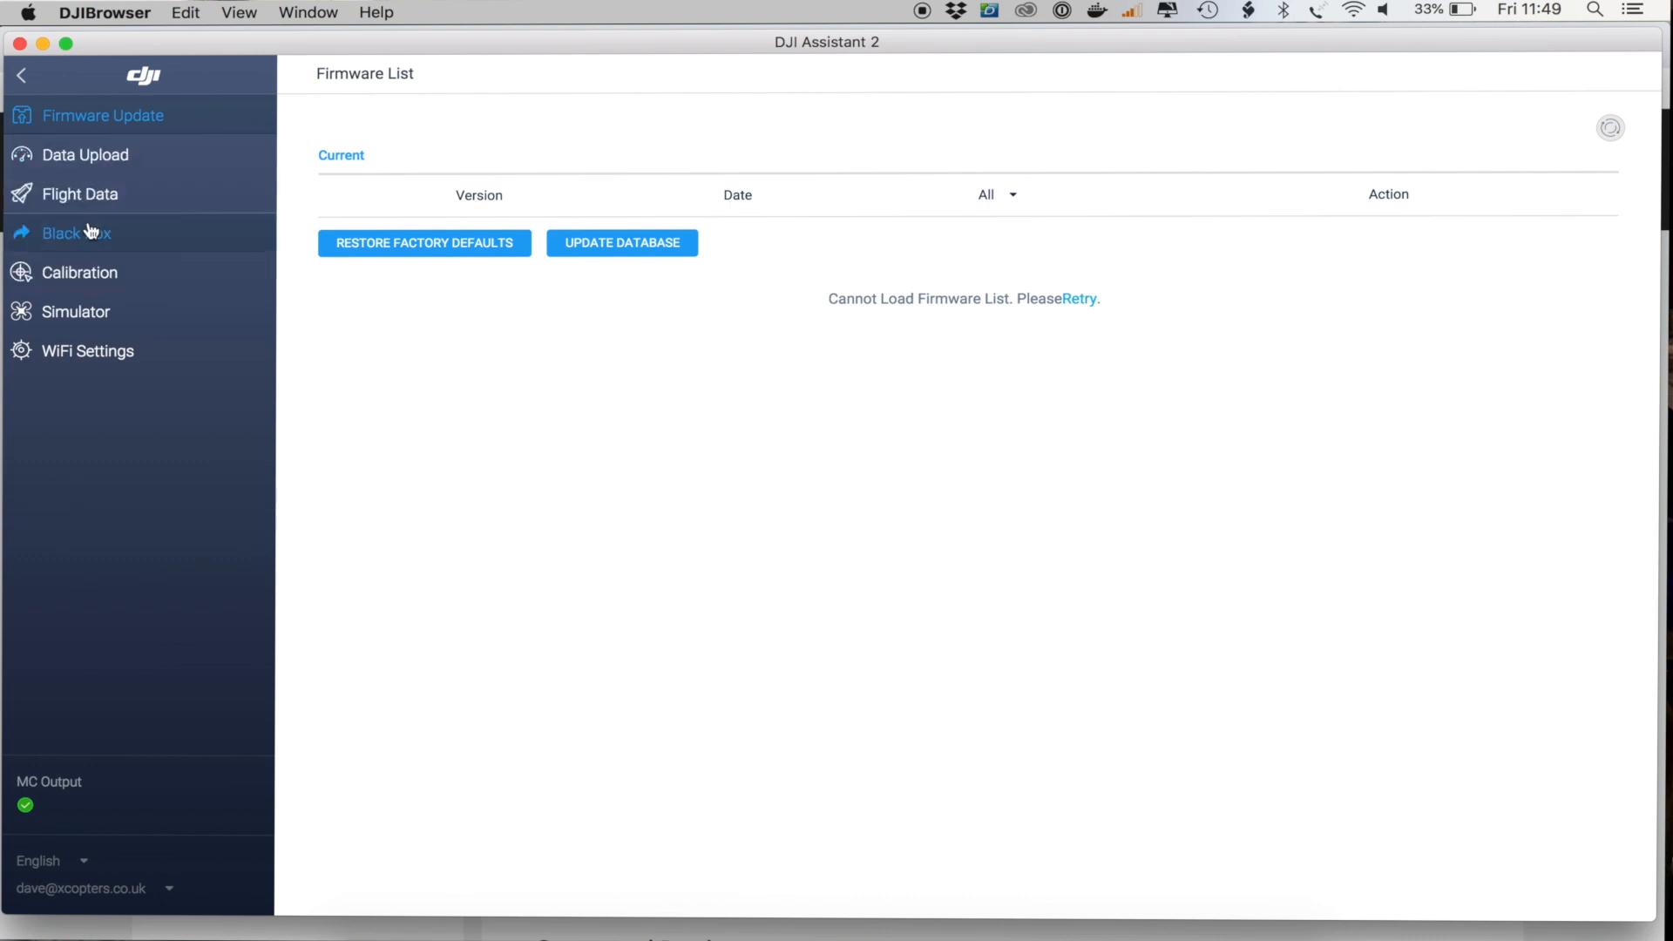
{"action": "mouse_move", "coordinate": [84, 160]}
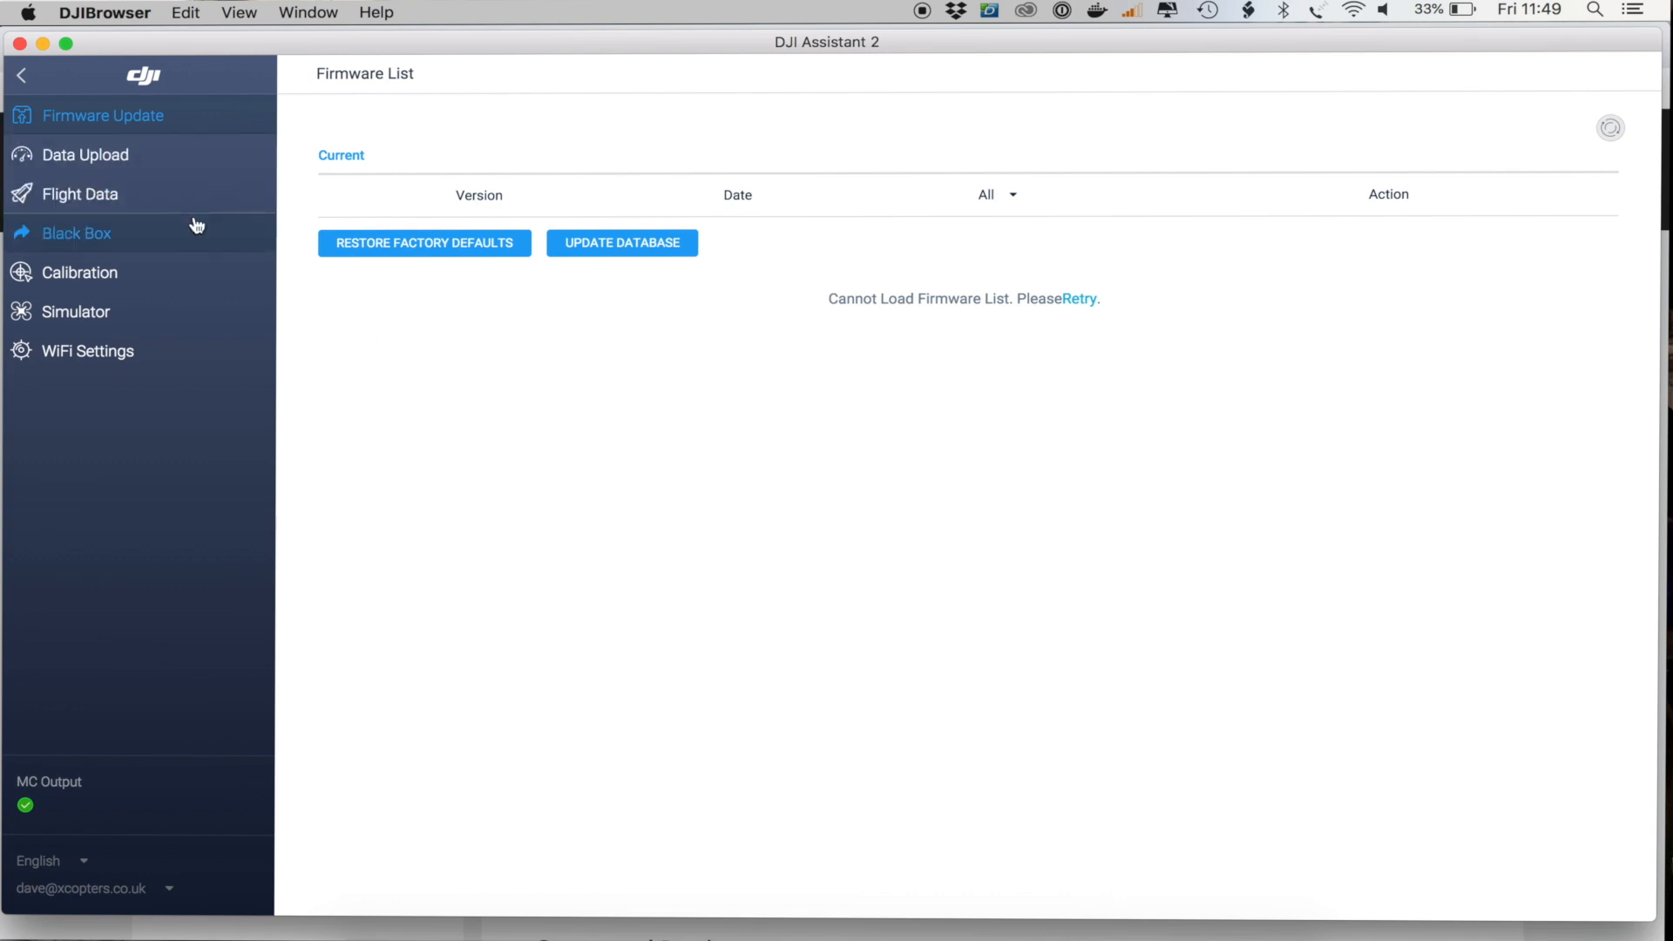
{"action": "mouse_move", "coordinate": [105, 203]}
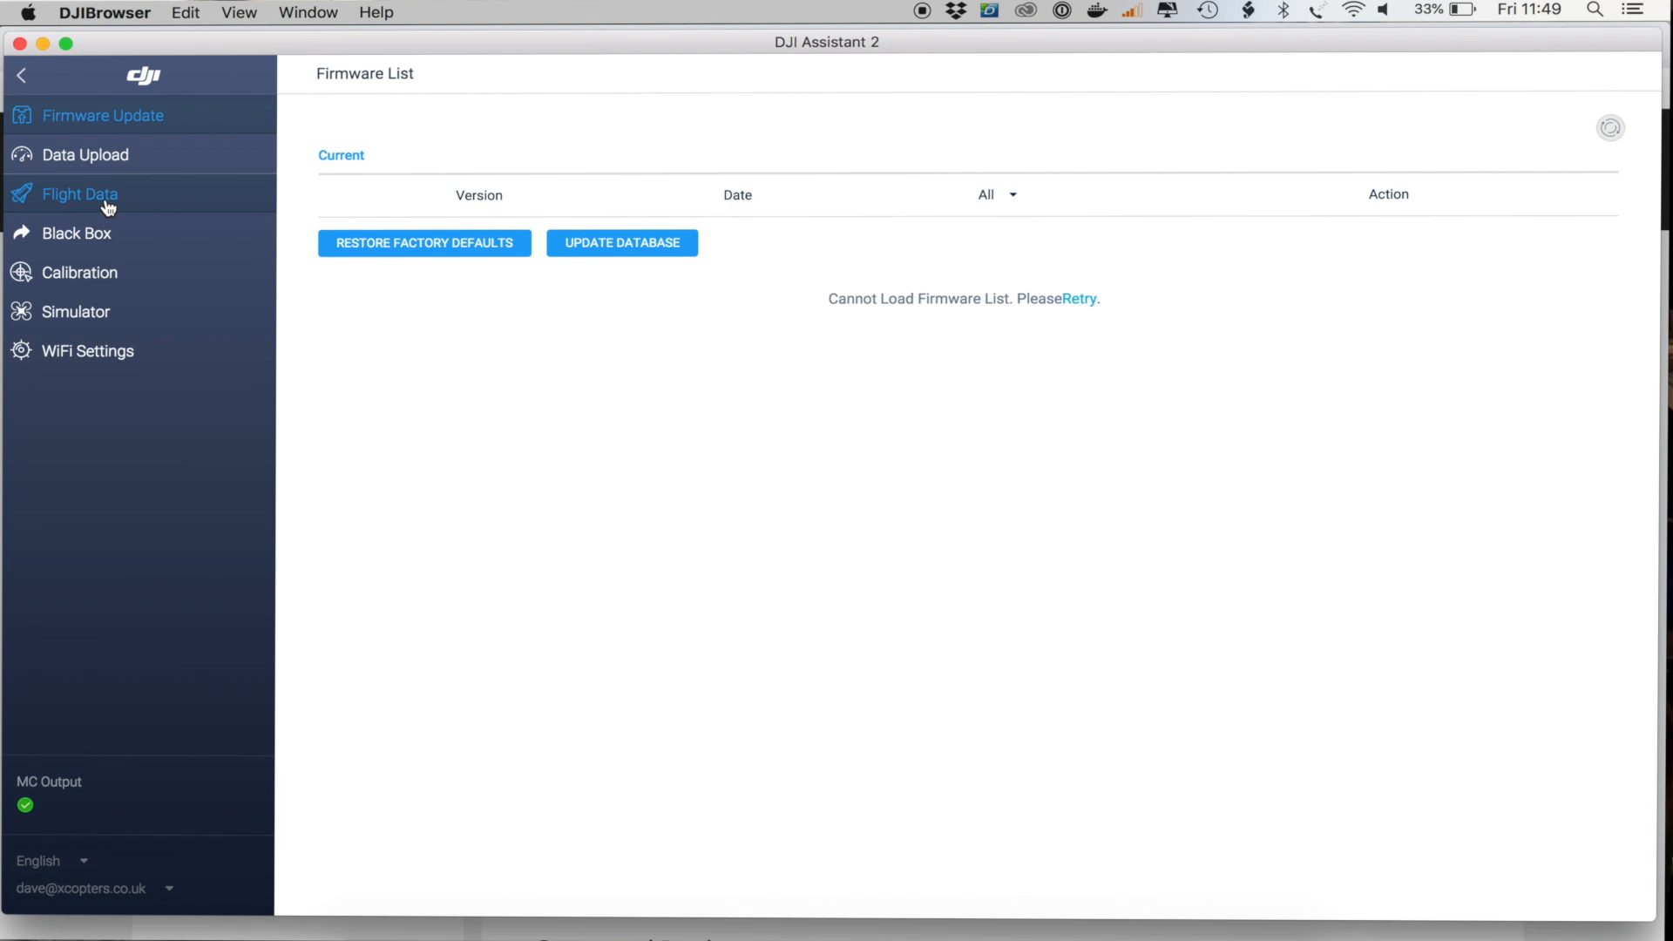
{"action": "mouse_move", "coordinate": [305, 277]}
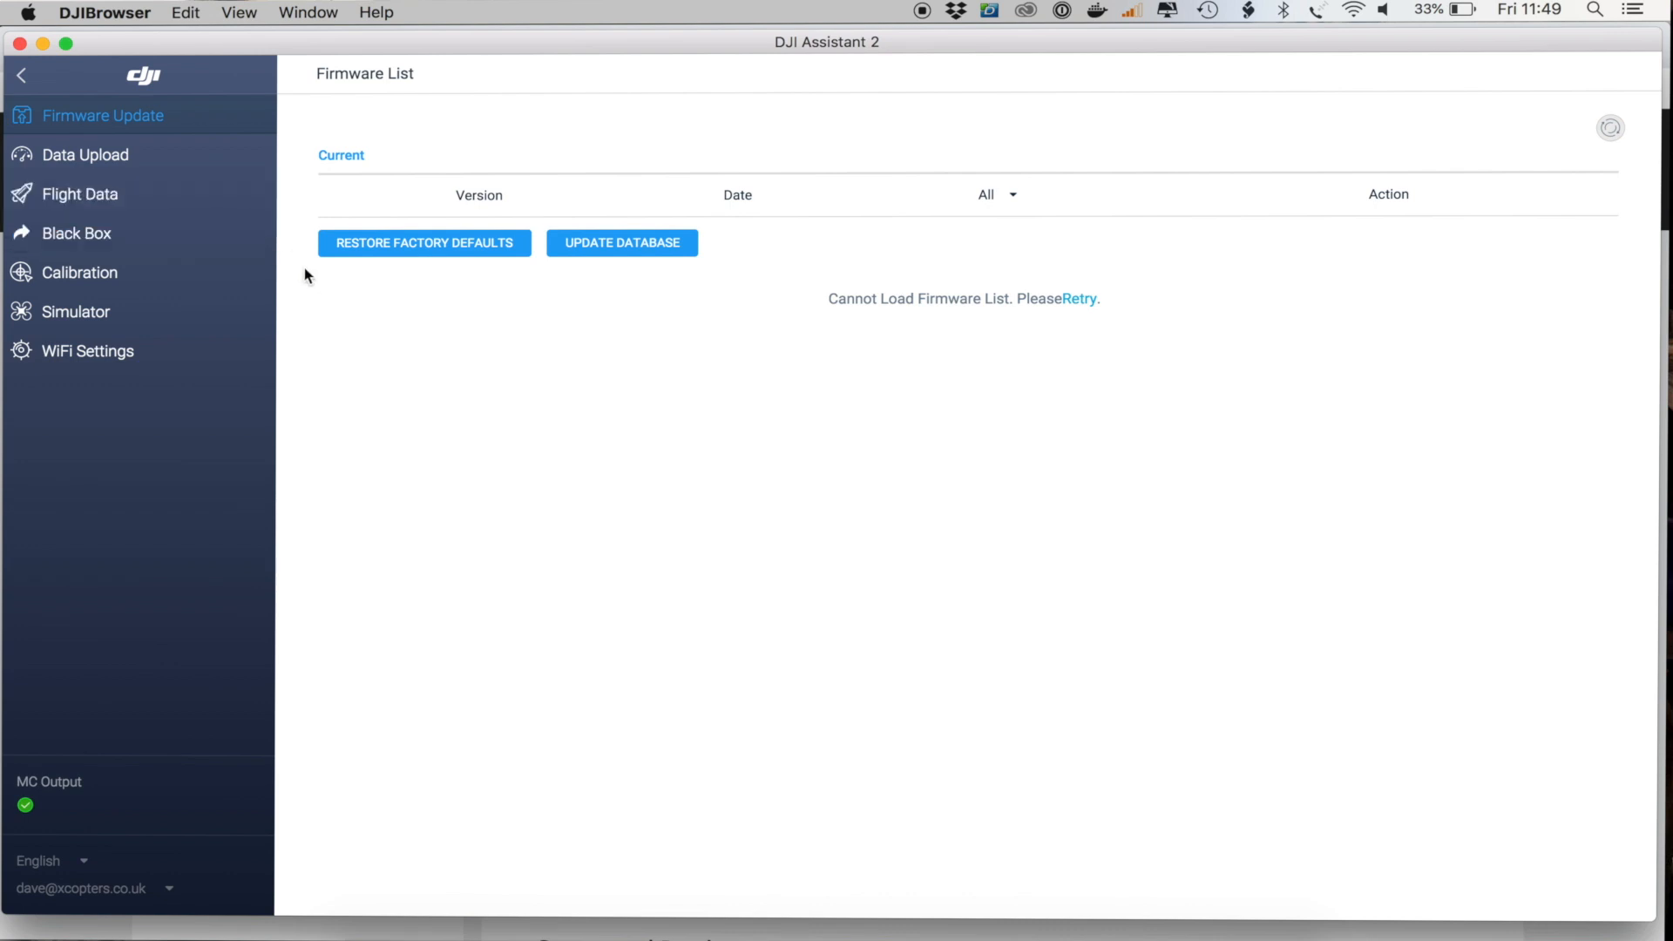
{"action": "mouse_move", "coordinate": [74, 232]}
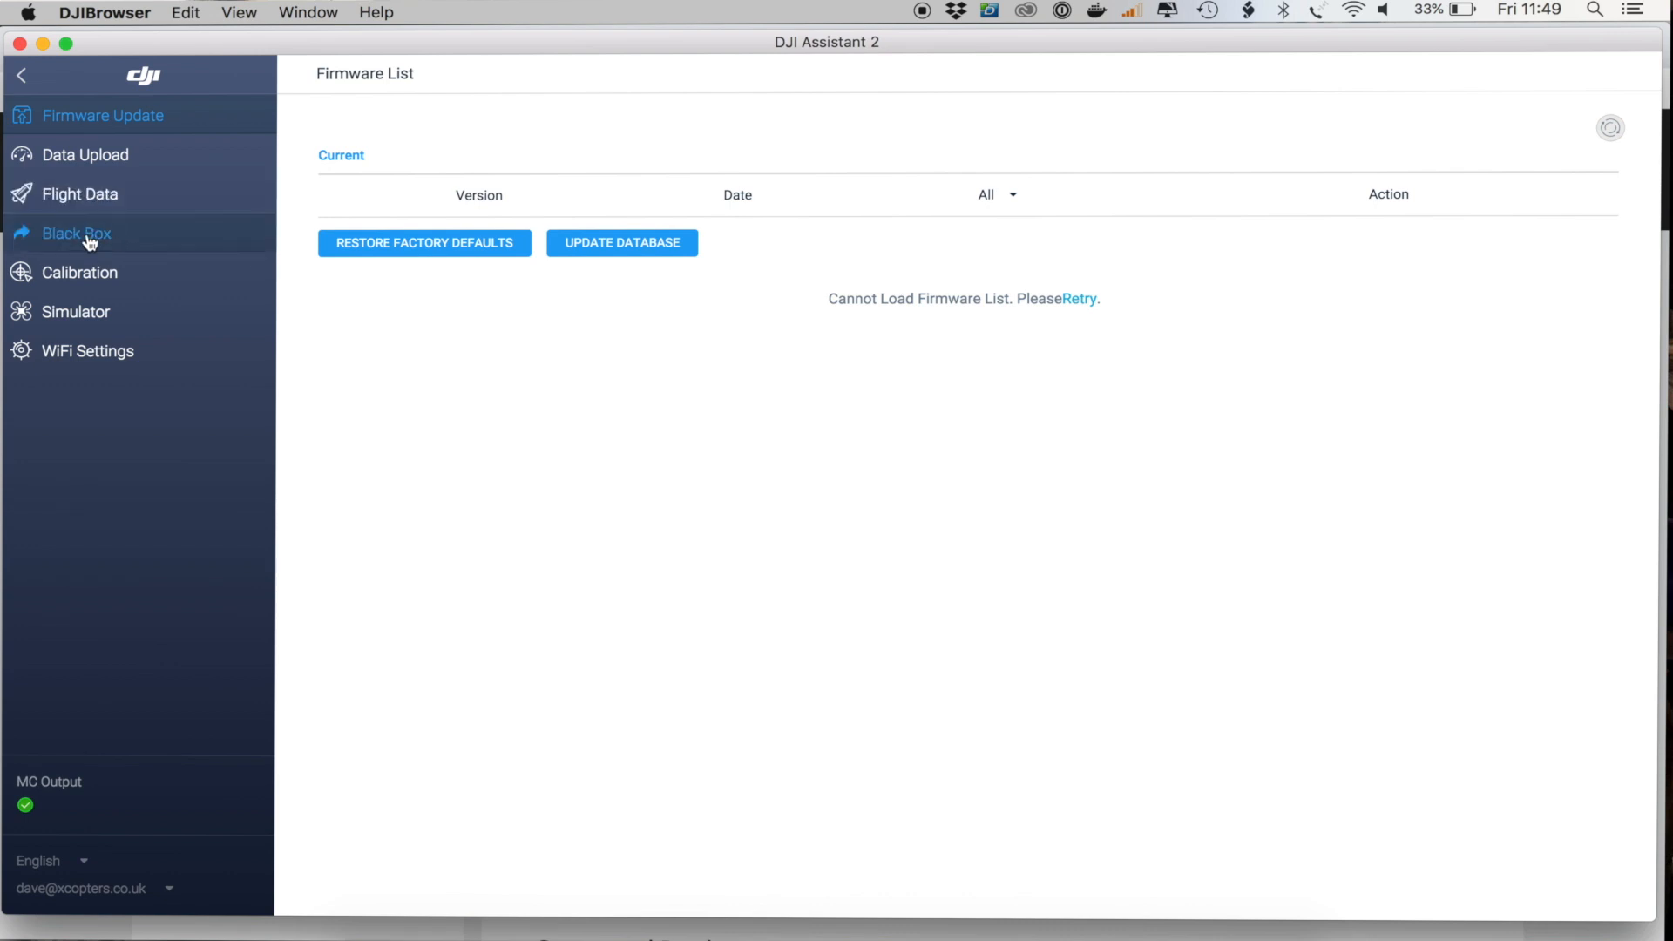
{"action": "mouse_move", "coordinate": [80, 272]}
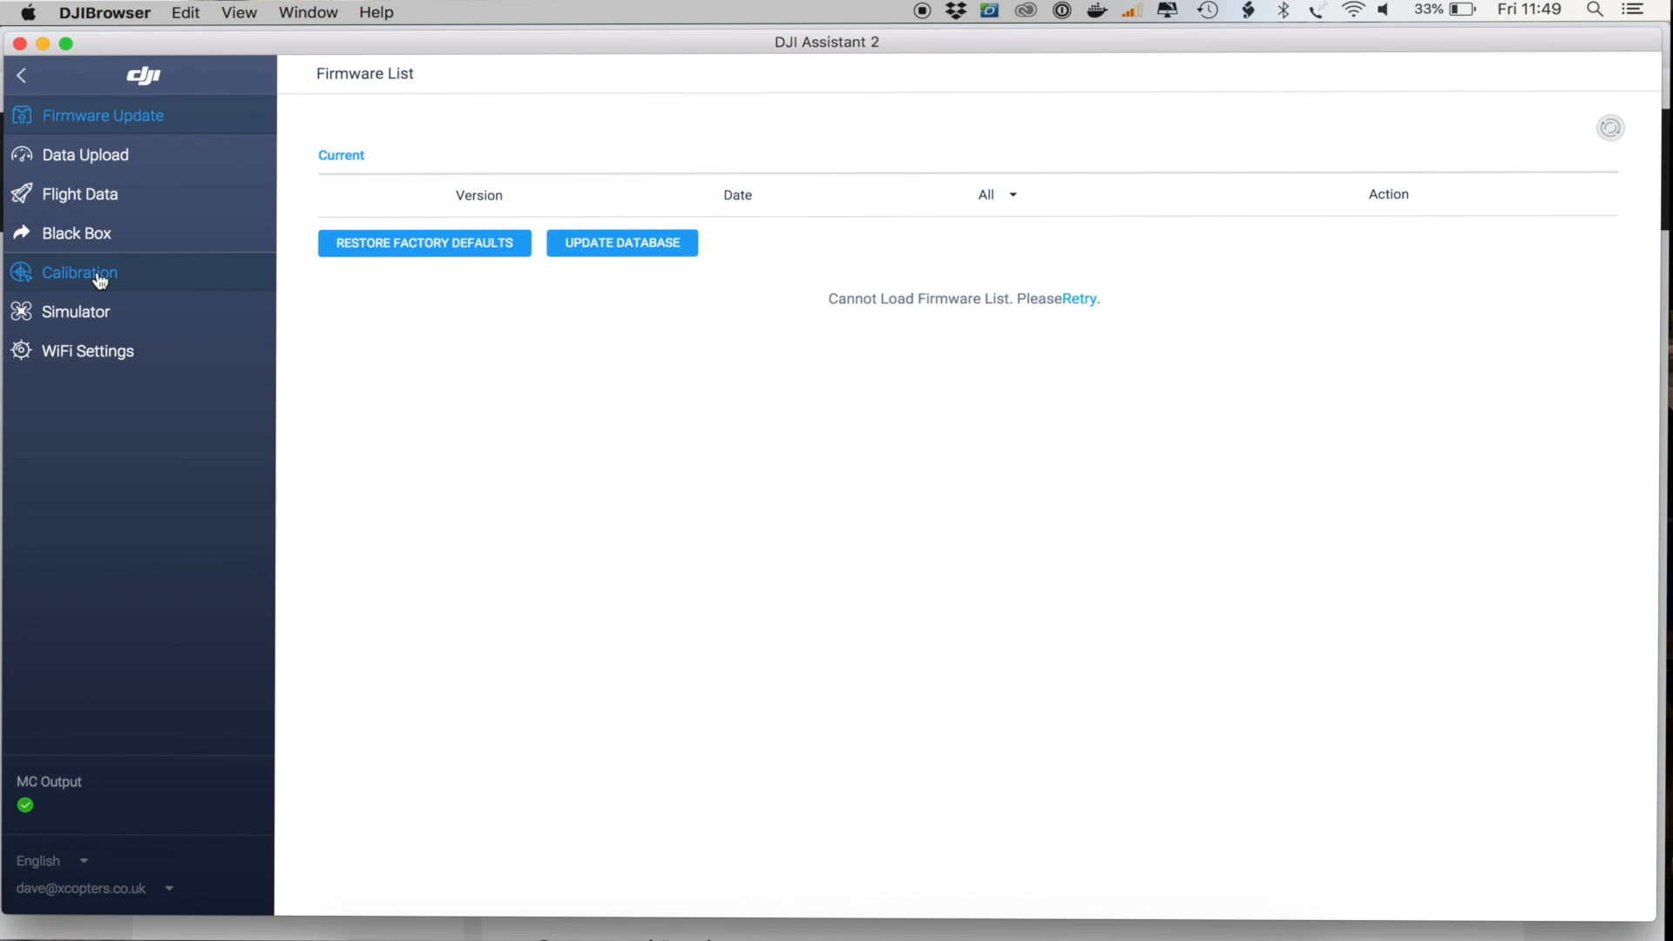
{"action": "left_click", "coordinate": [78, 272]}
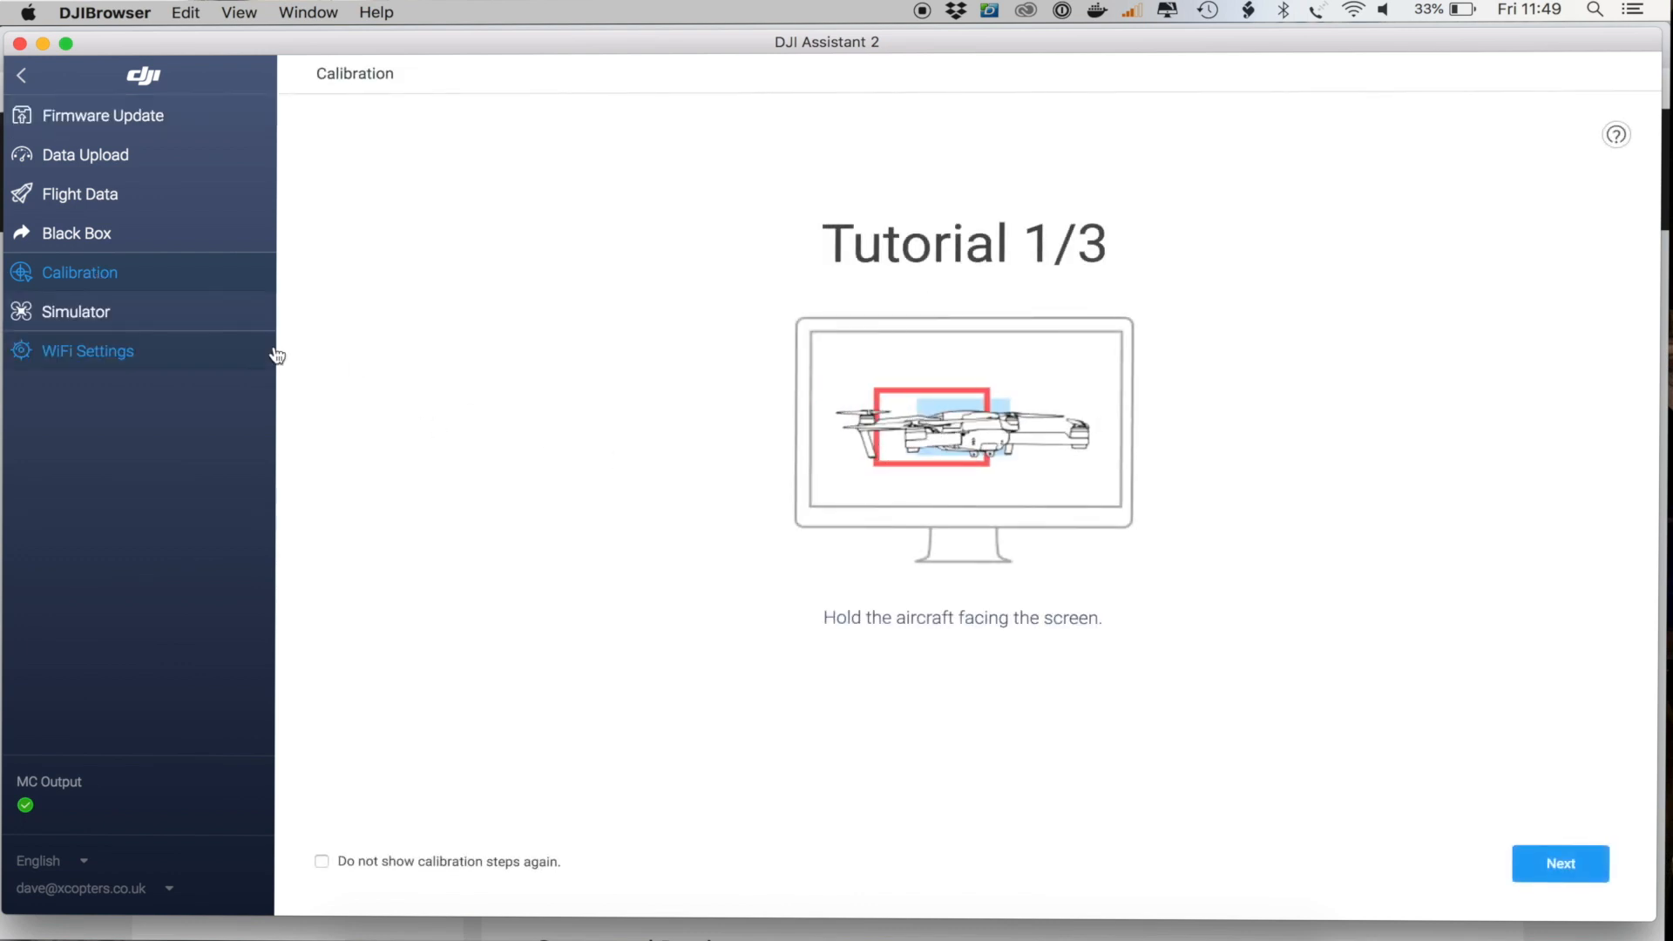
{"action": "left_click", "coordinate": [75, 310]}
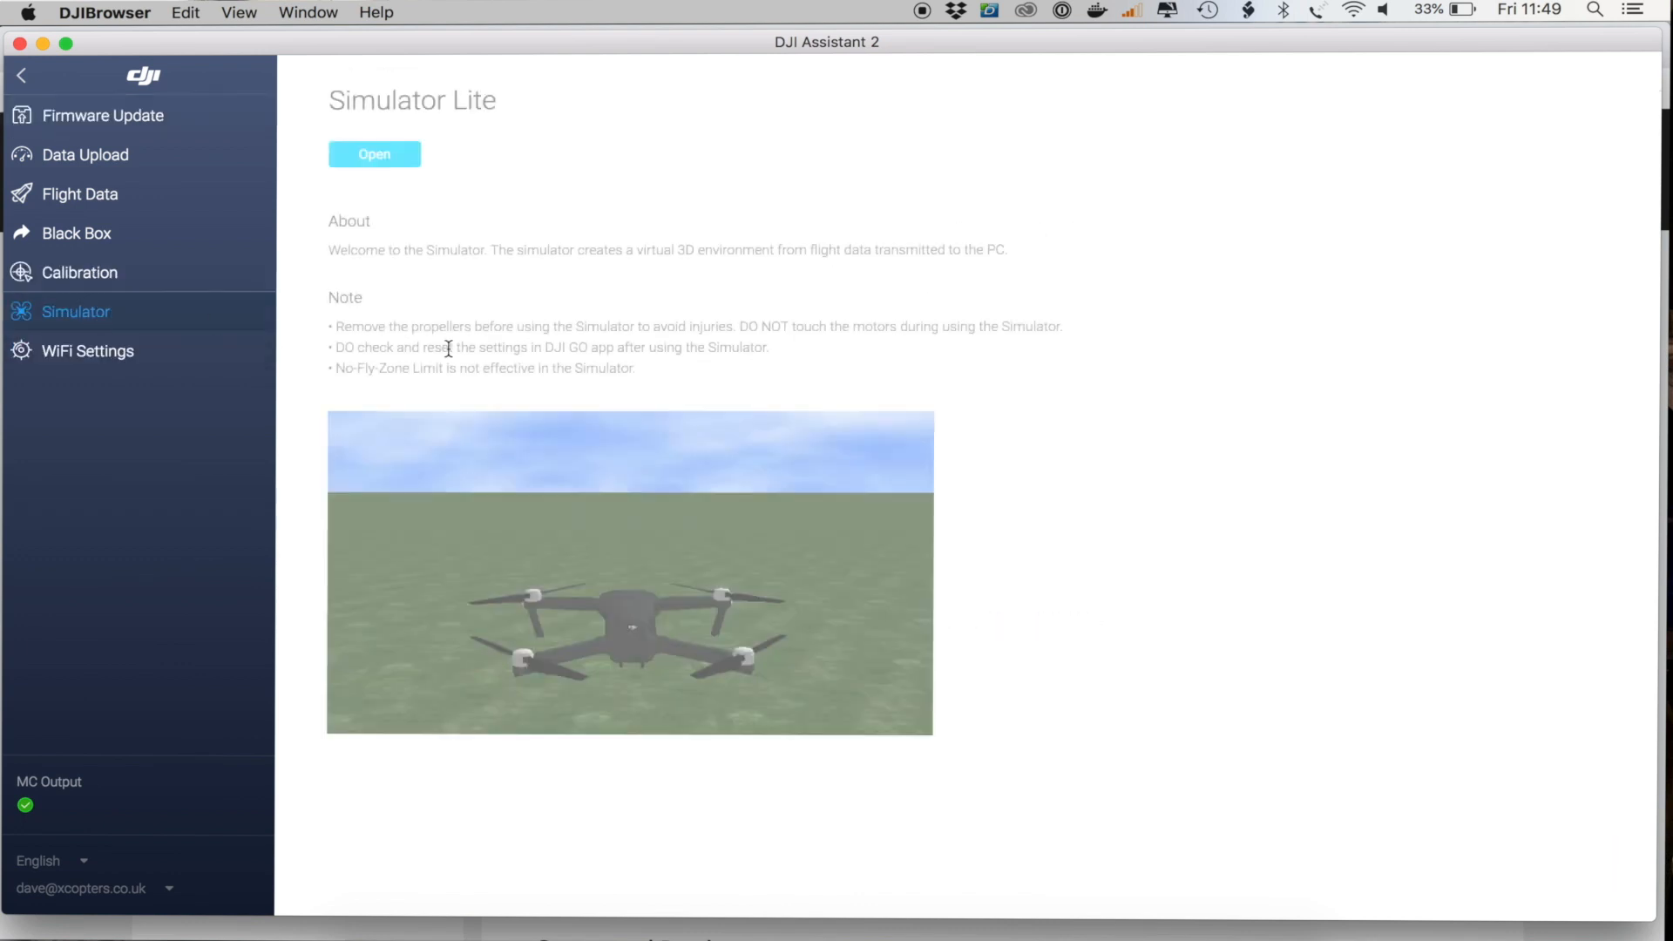
{"action": "mouse_move", "coordinate": [87, 350]}
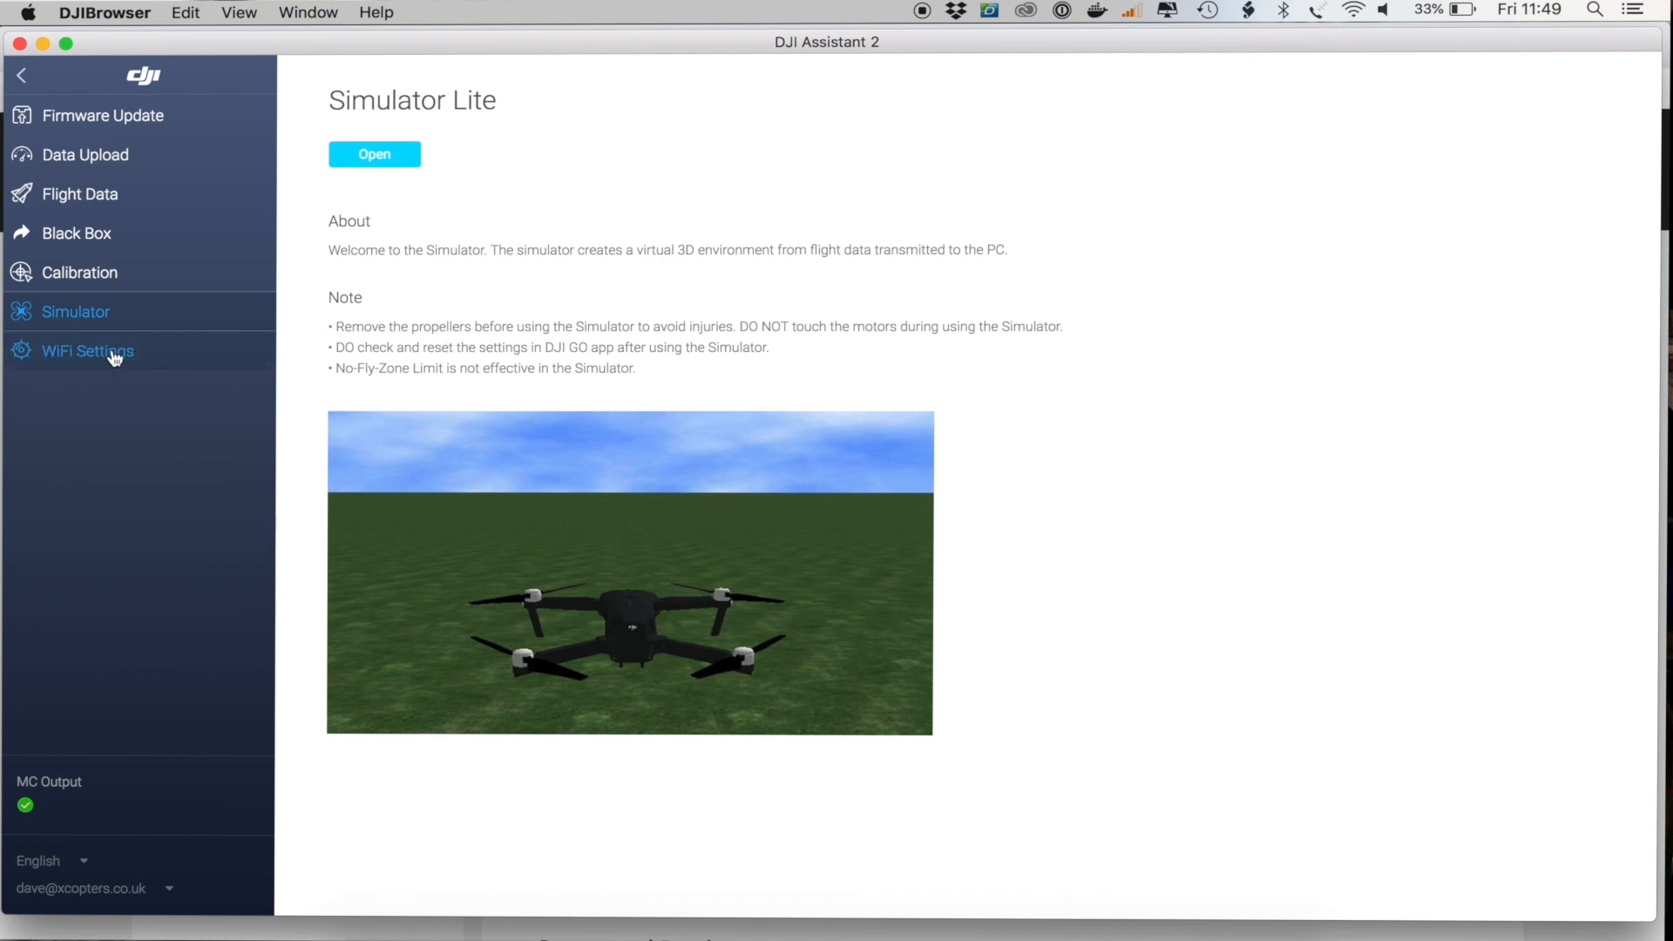
{"action": "left_click", "coordinate": [103, 115]}
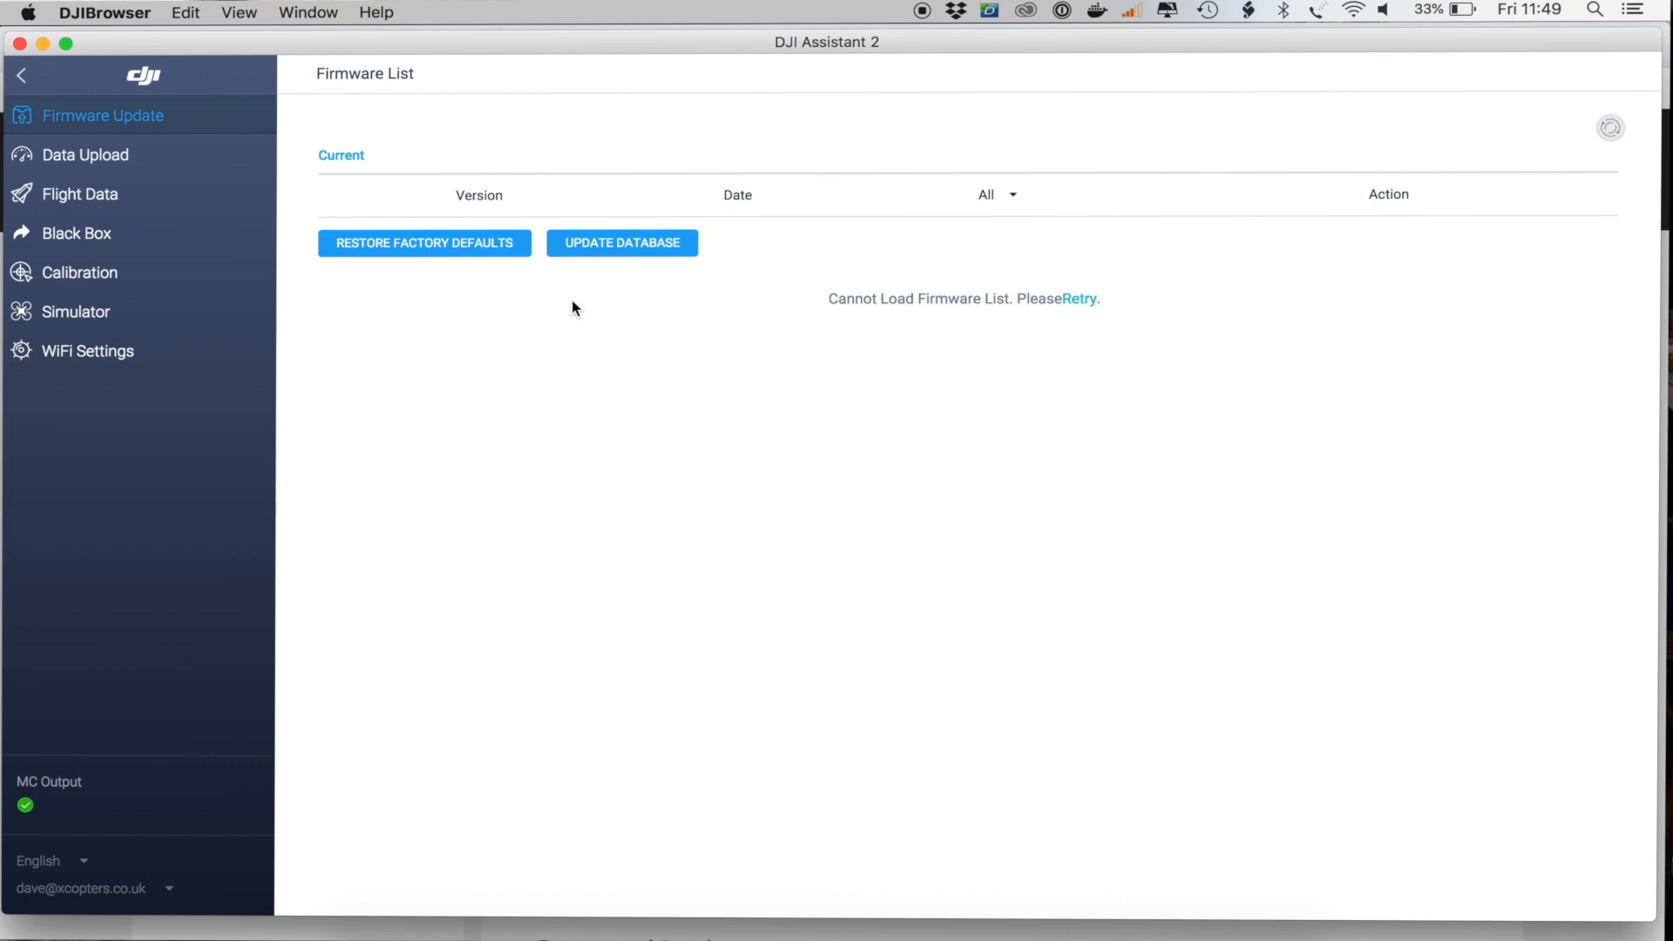
{"action": "mouse_move", "coordinate": [443, 247]}
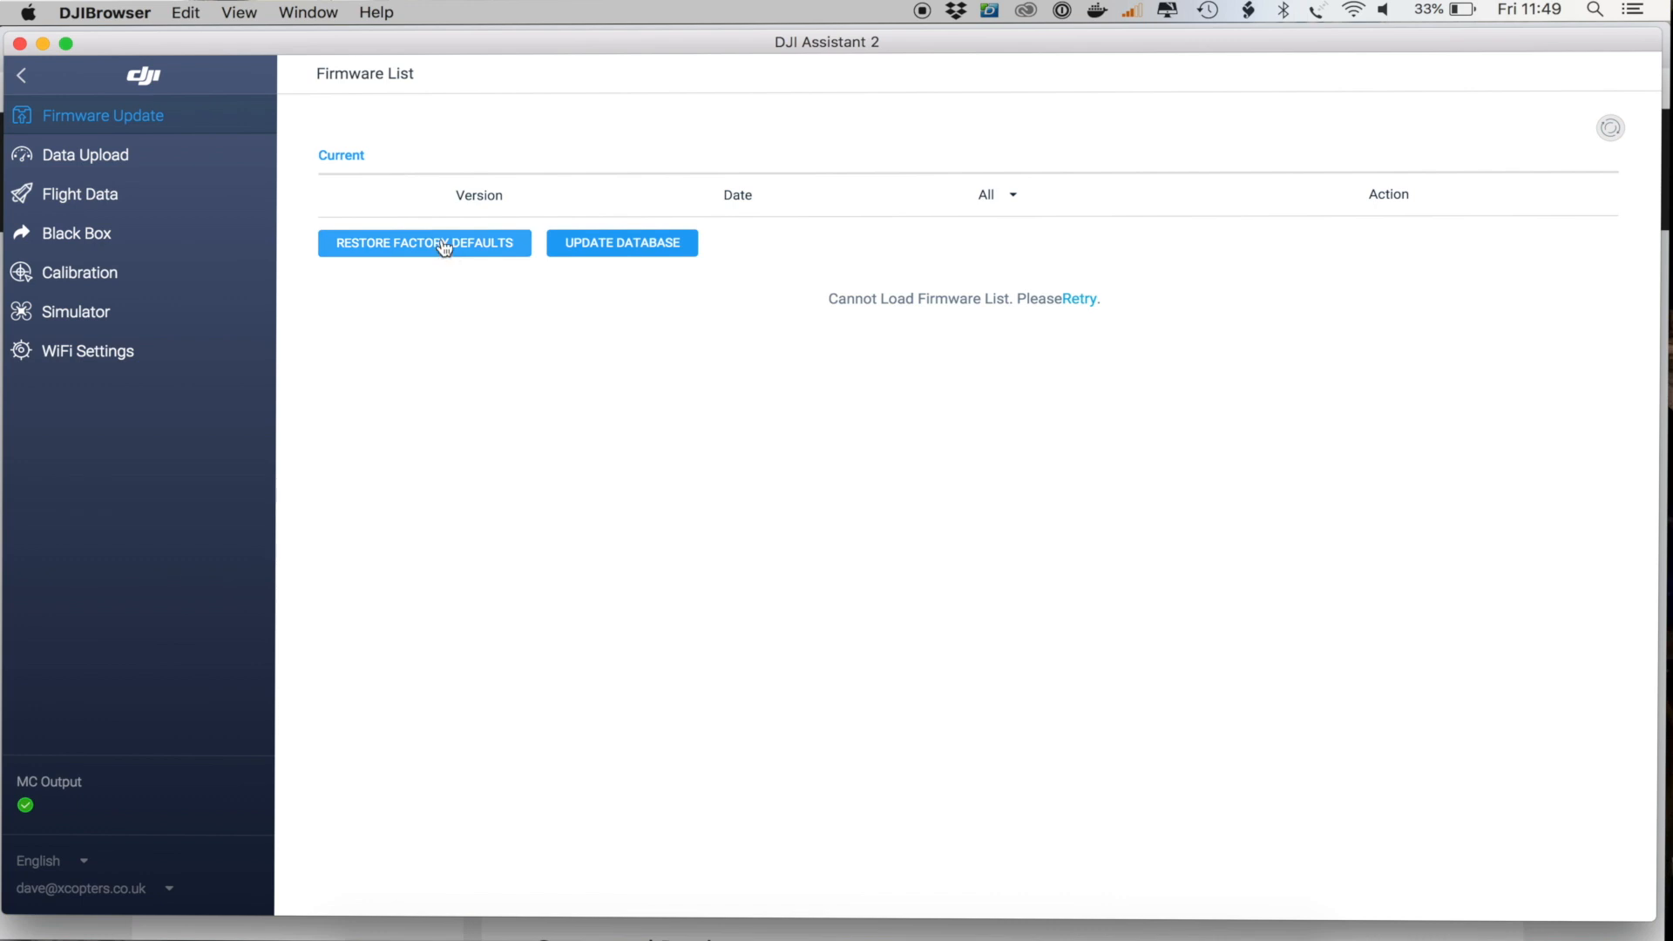
Step: Restore the Mavic Pro to factory defaults and confirm, reaching 'Factory Reset Success!' at 100%
{"action": "left_click", "coordinate": [423, 242]}
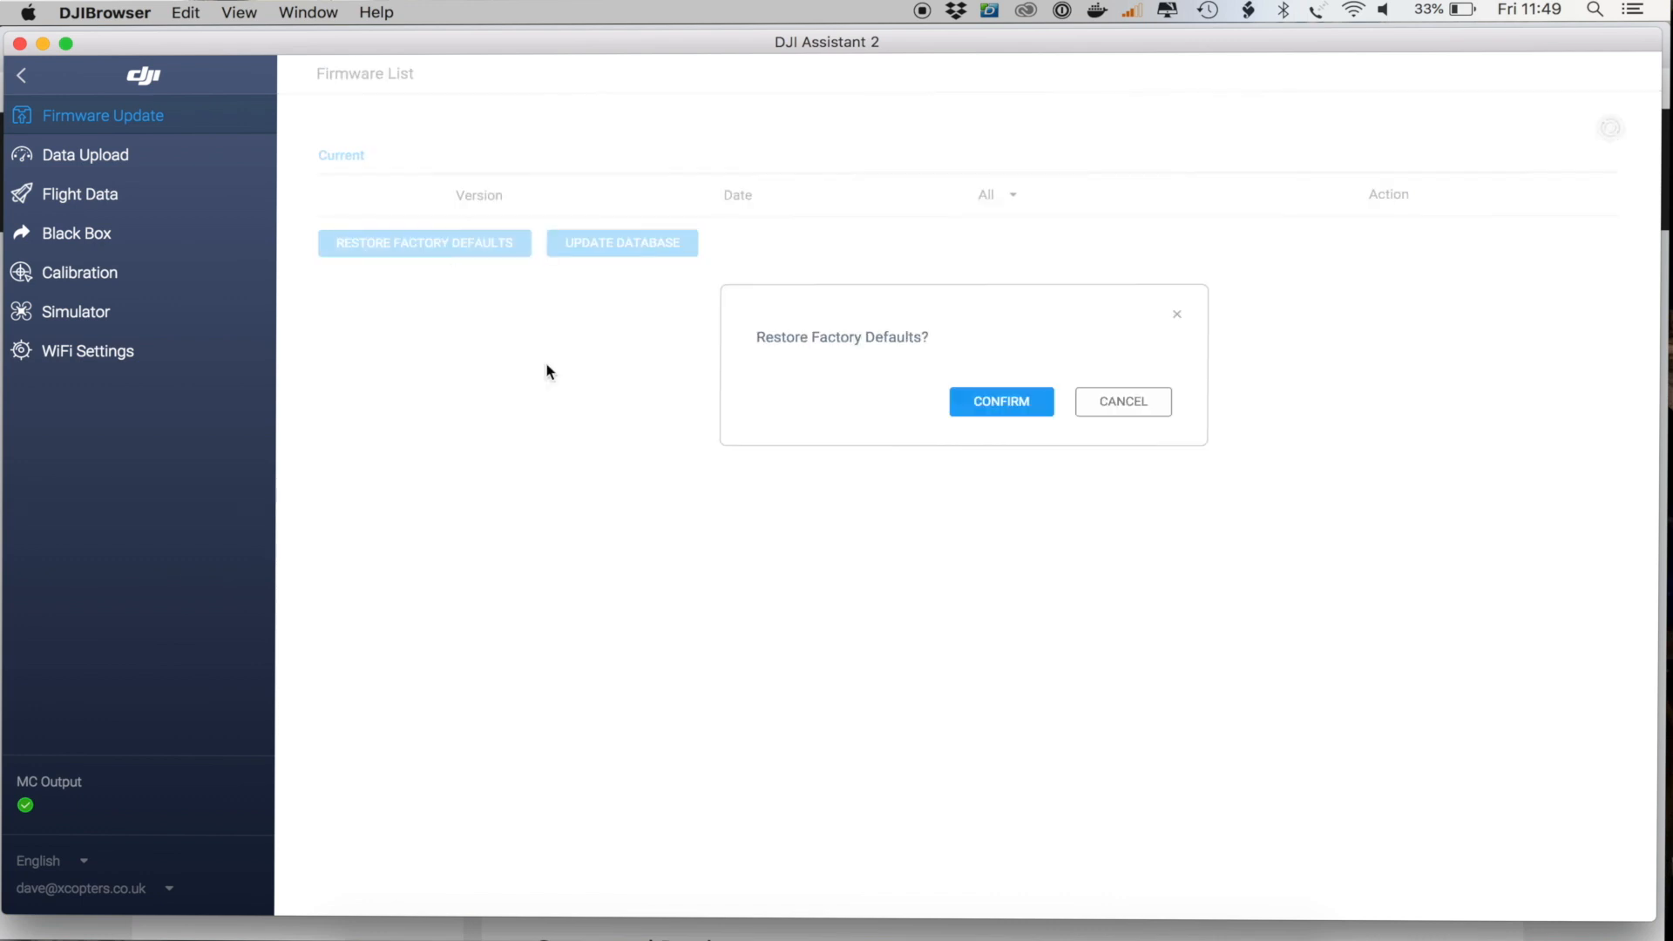
{"action": "mouse_move", "coordinate": [900, 512]}
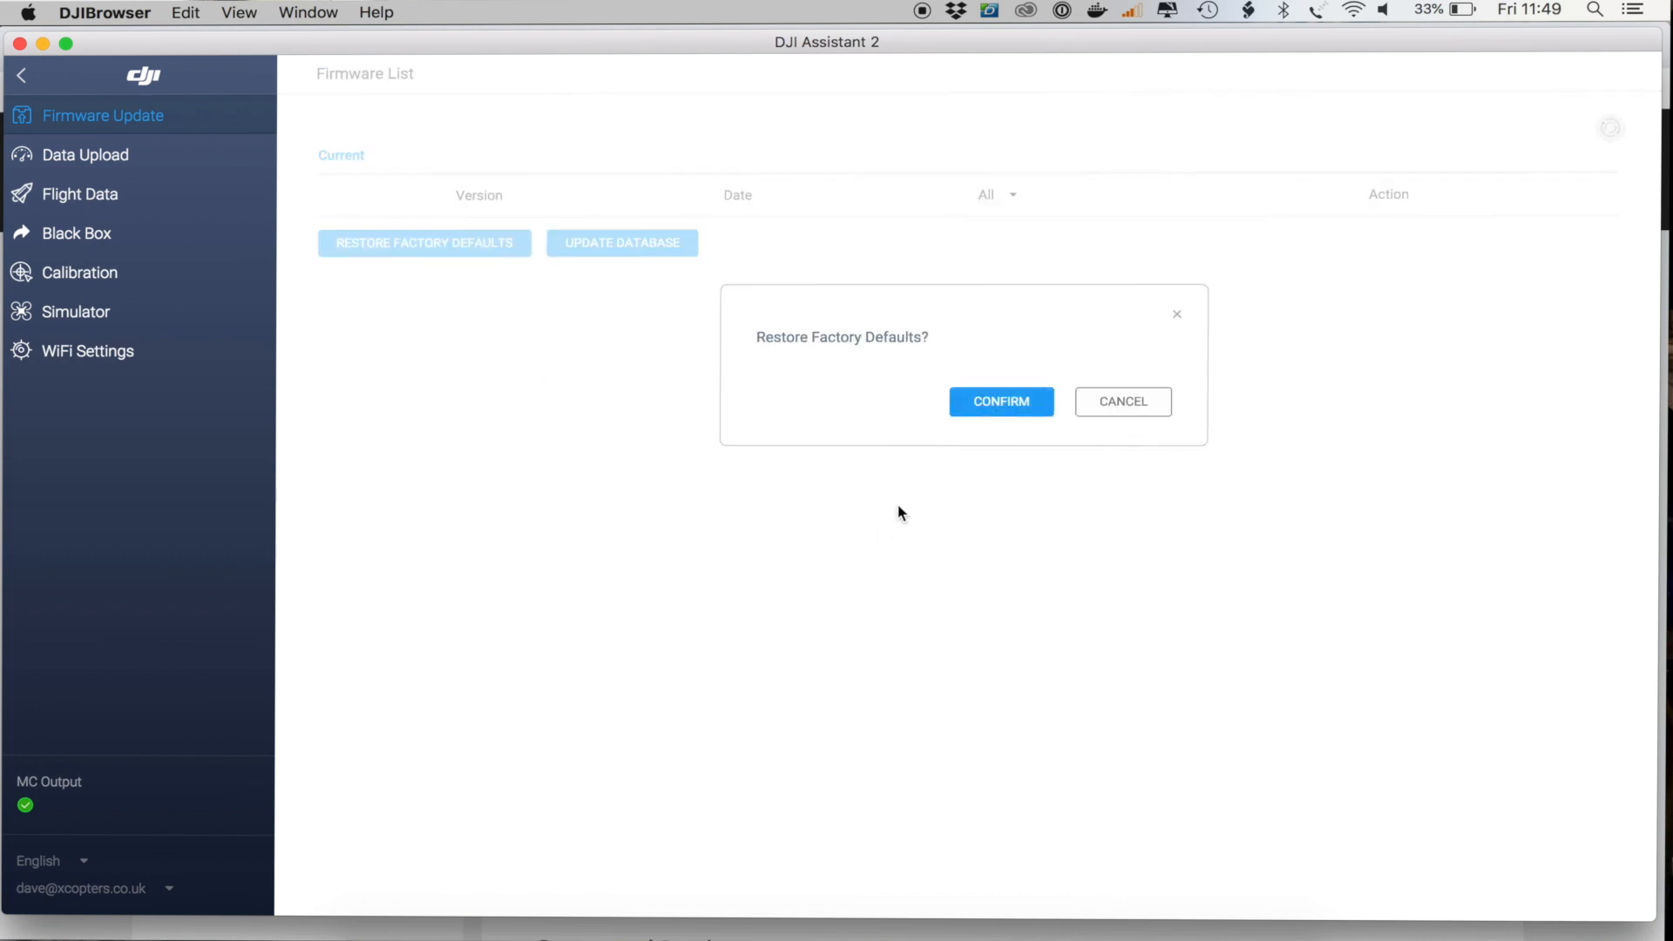
{"action": "left_click", "coordinate": [1000, 401]}
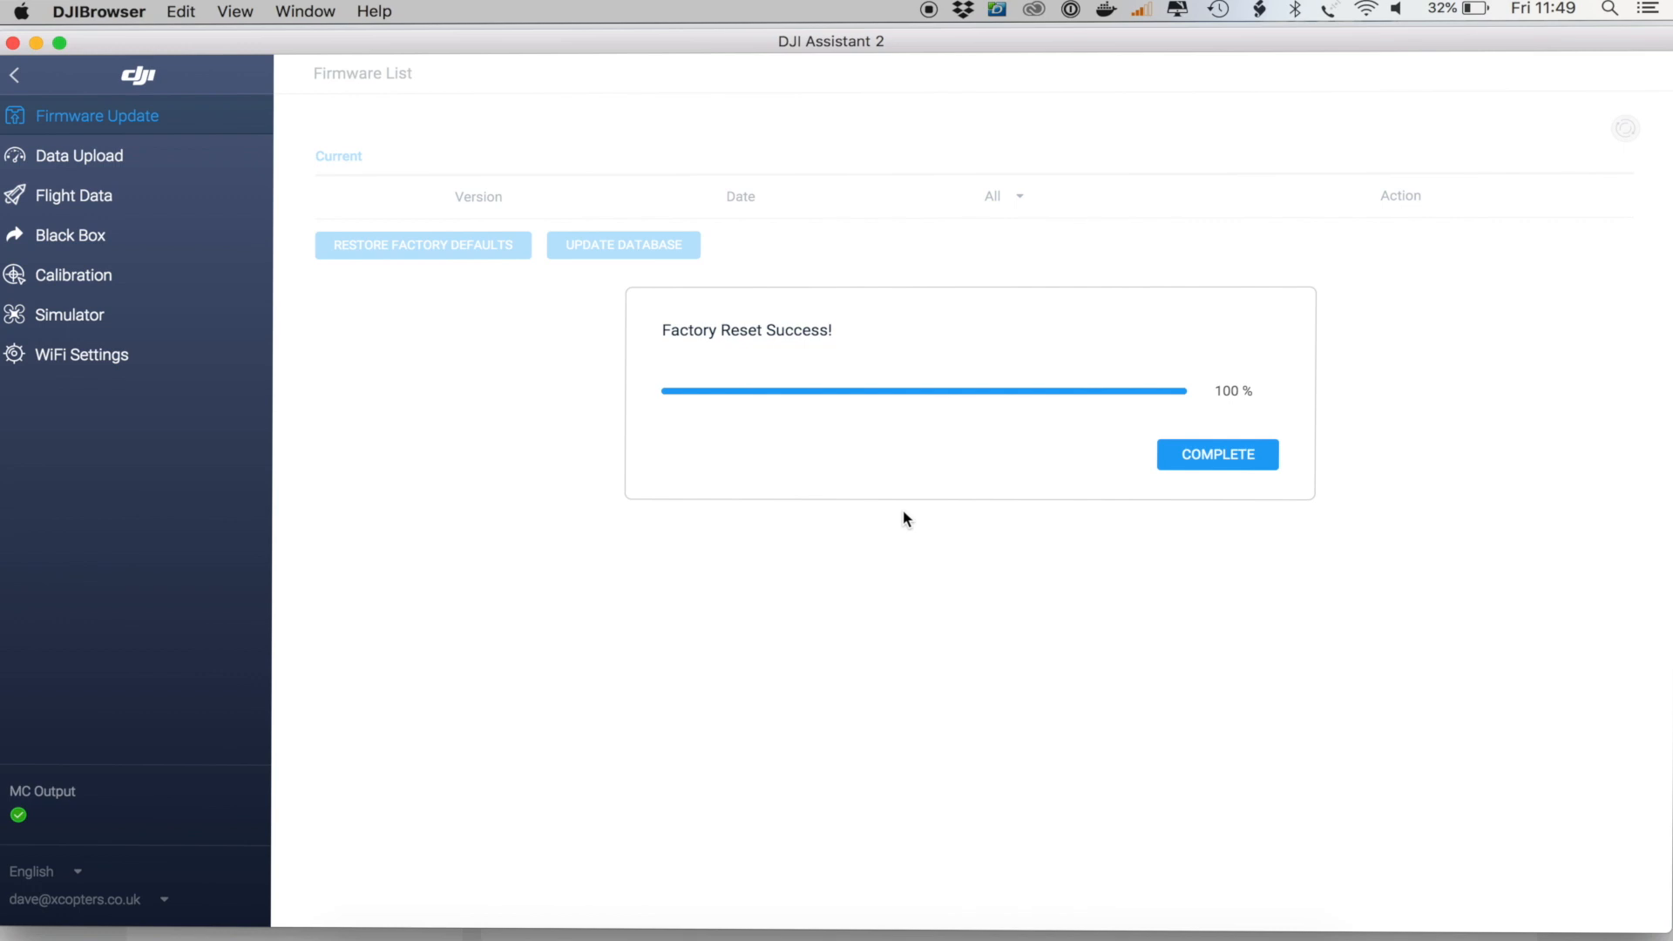
{"action": "mouse_move", "coordinate": [550, 315]}
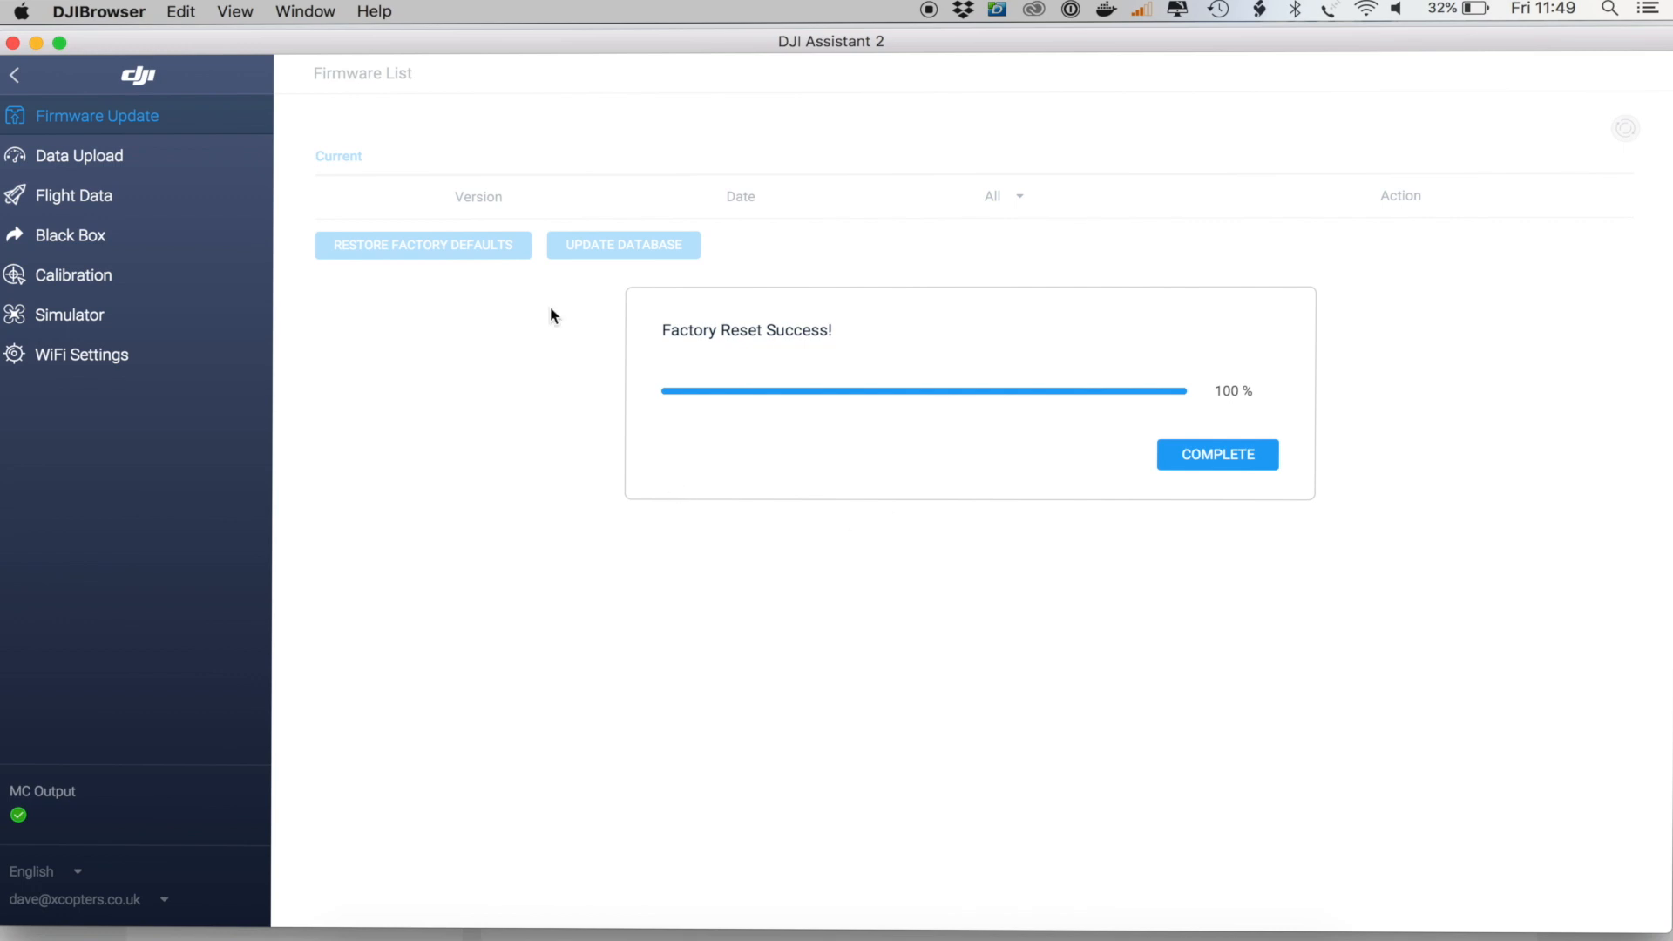